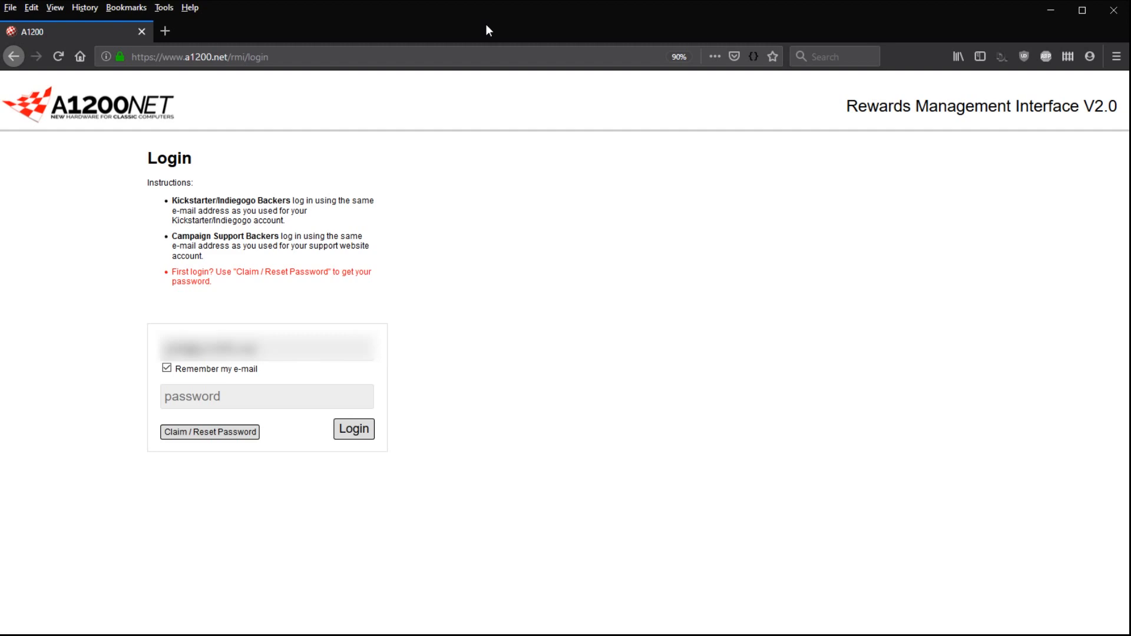
pyautogui.moveTo(452, 92)
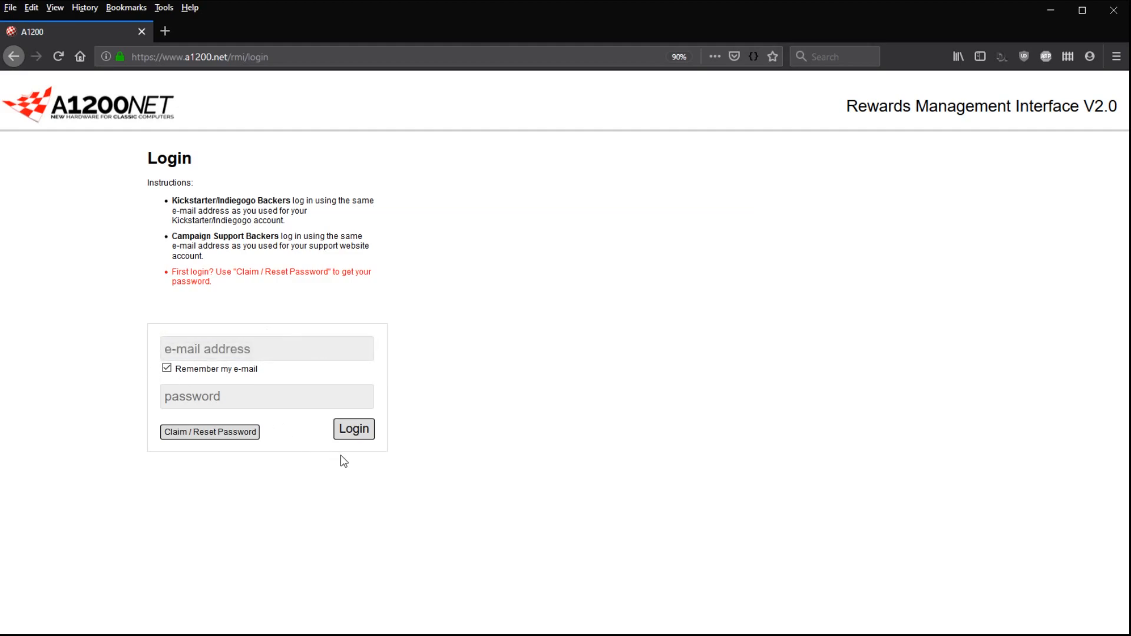
# Step: Start a password reset for the Indiegogo account's gmail.com e-mail and request a verification code
pyautogui.click(210, 431)
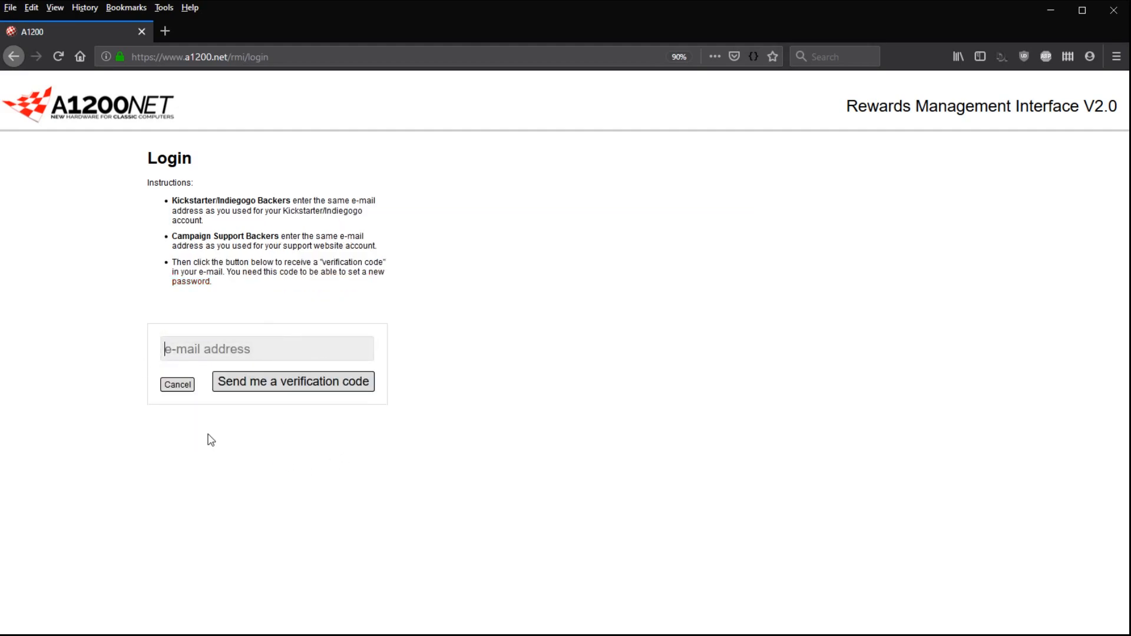
pyautogui.moveTo(99, 348)
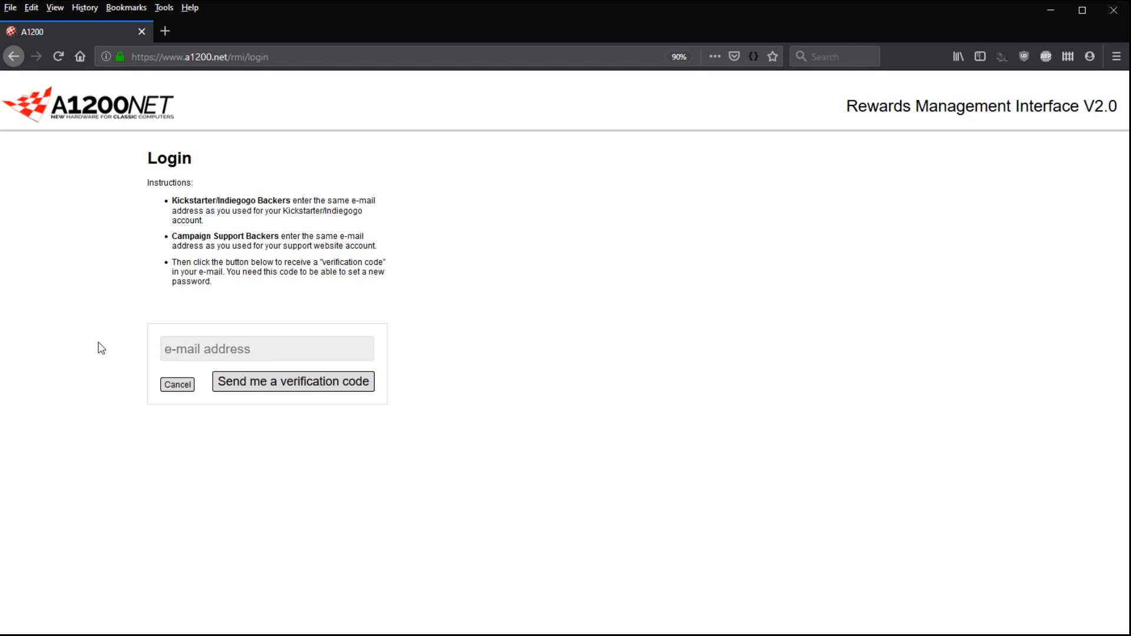
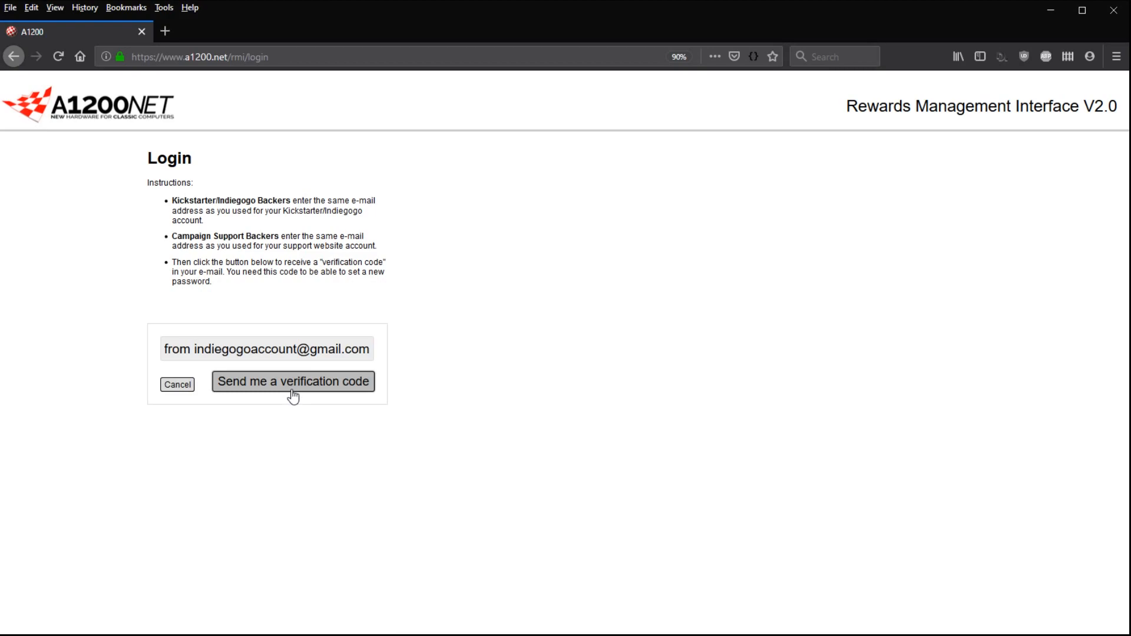
pyautogui.click(292, 382)
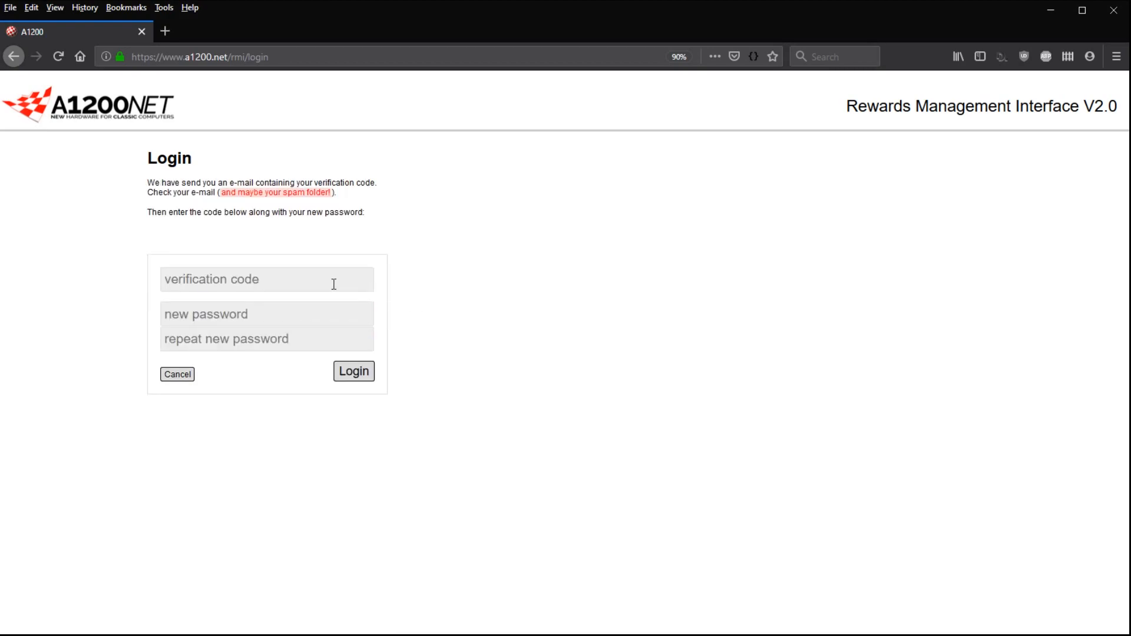
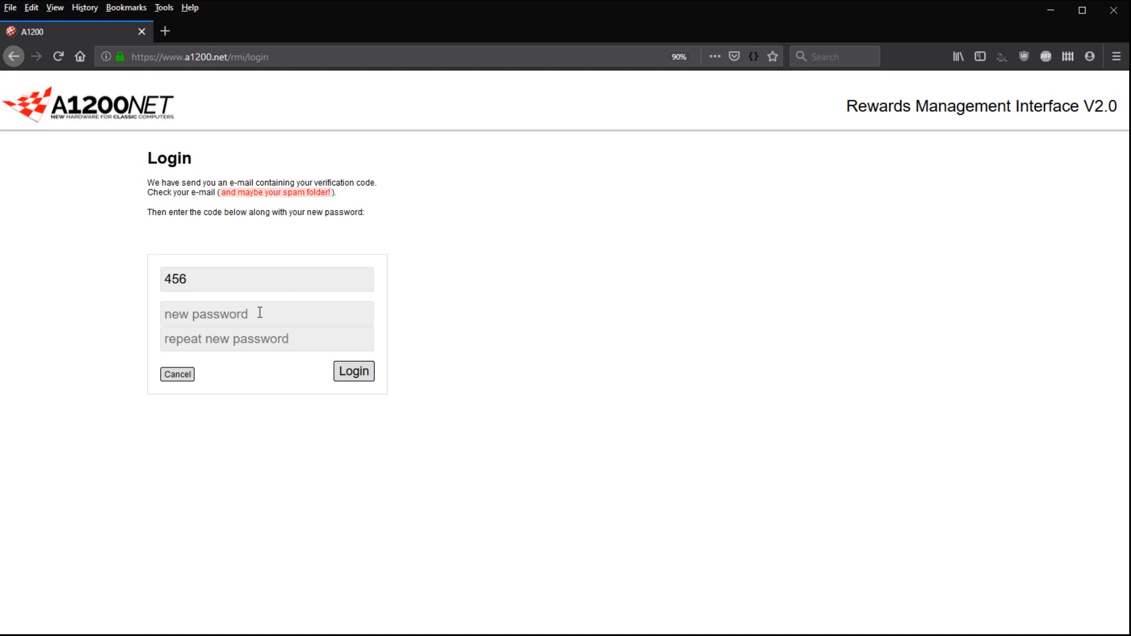
# Step: Enter the e-mailed verification code and the new password twice, and submit
pyautogui.write('•••••')
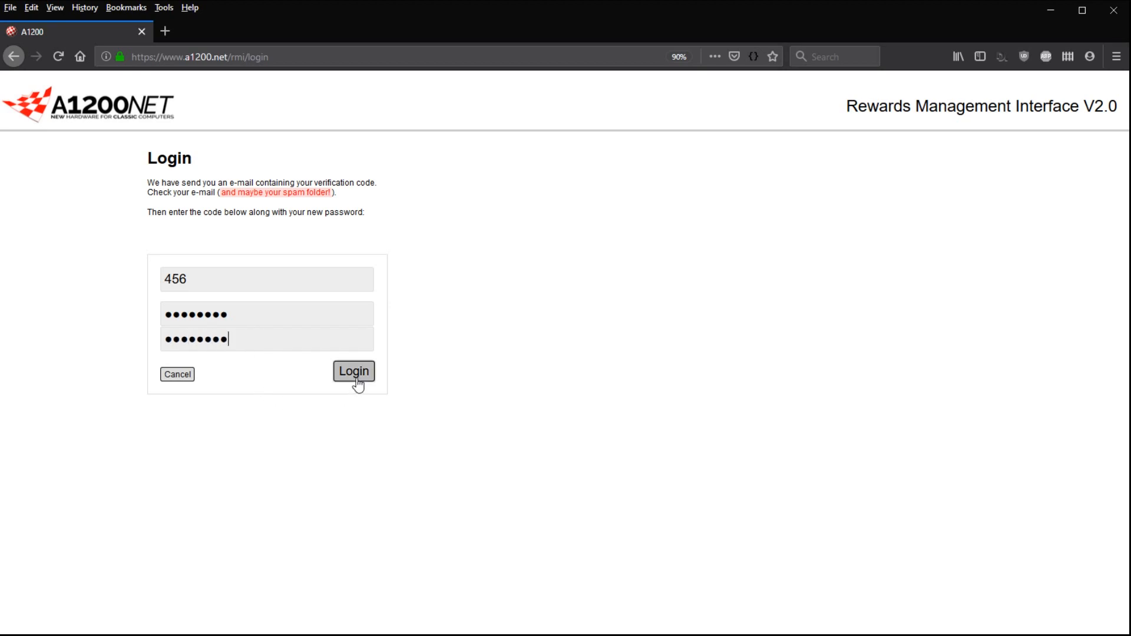
pyautogui.click(354, 371)
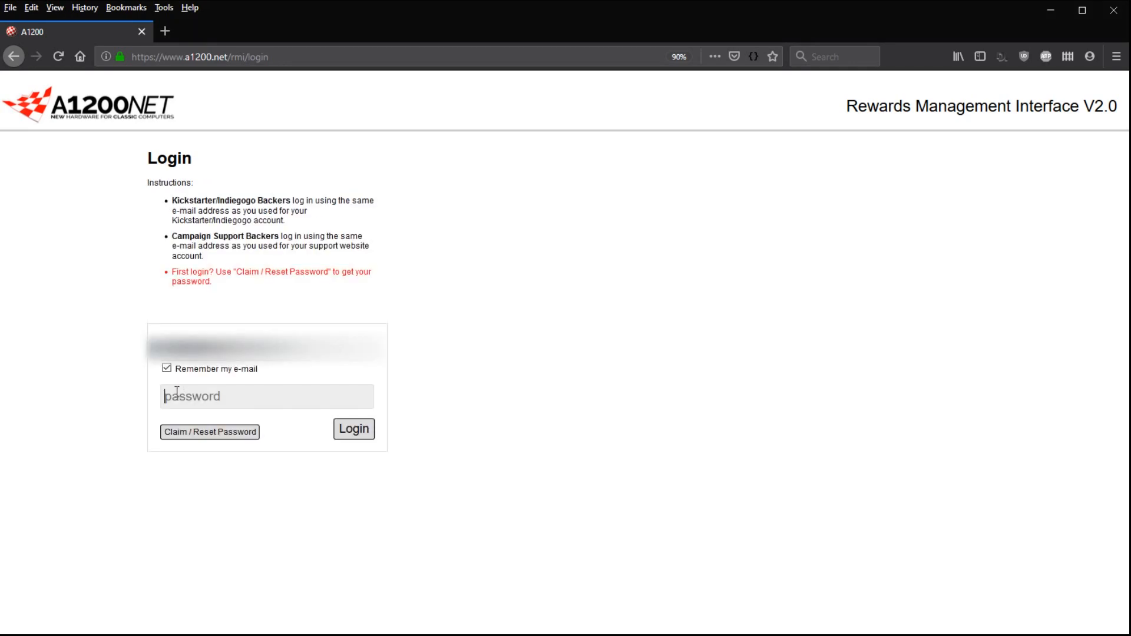
pyautogui.moveTo(284, 473)
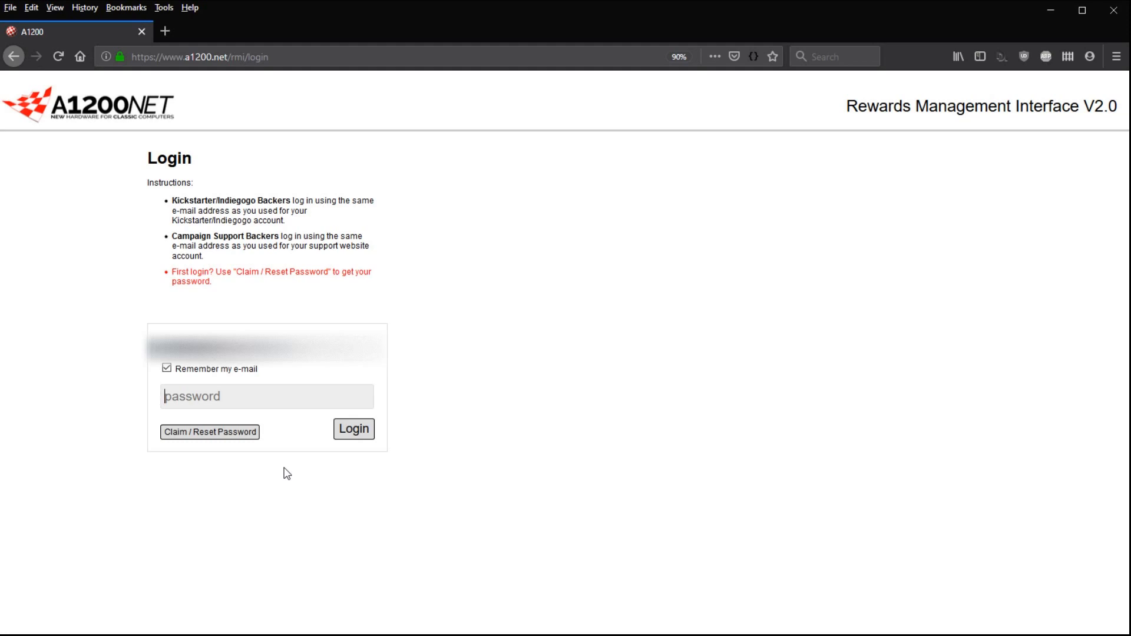
# Step: Log in with the new password to reach the campaign selection page
pyautogui.write('•')
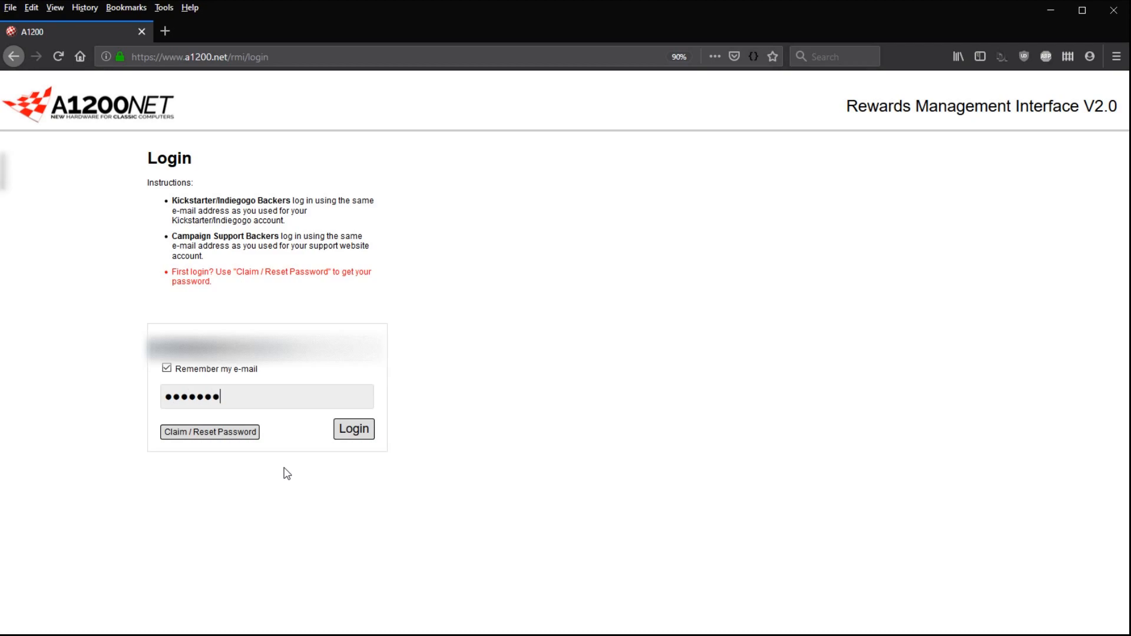
pyautogui.click(354, 429)
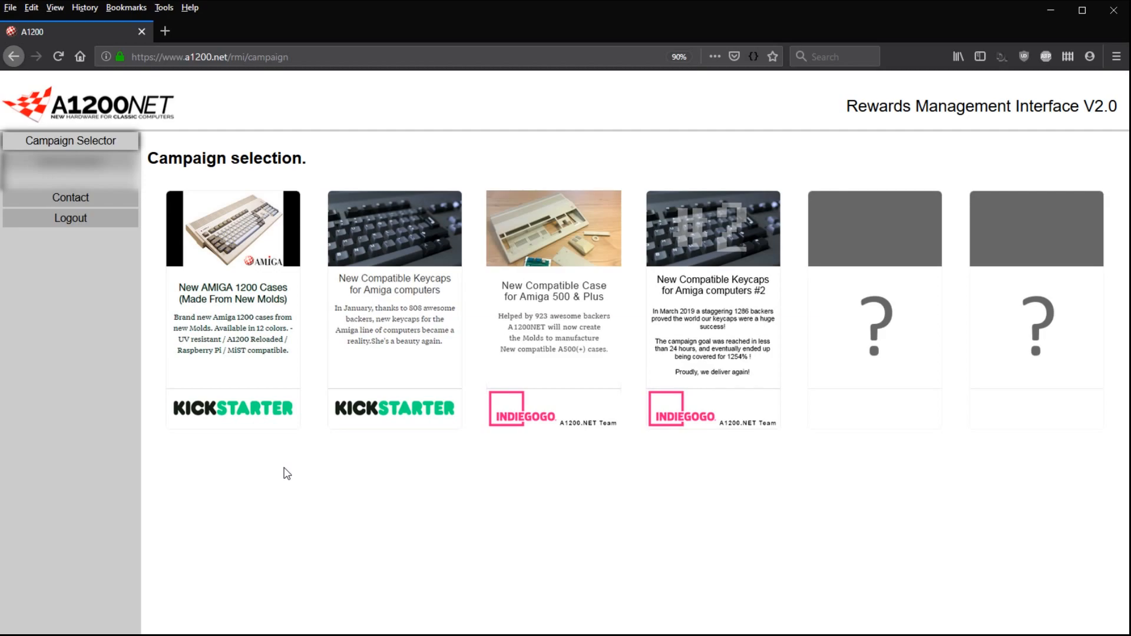
pyautogui.moveTo(700, 328)
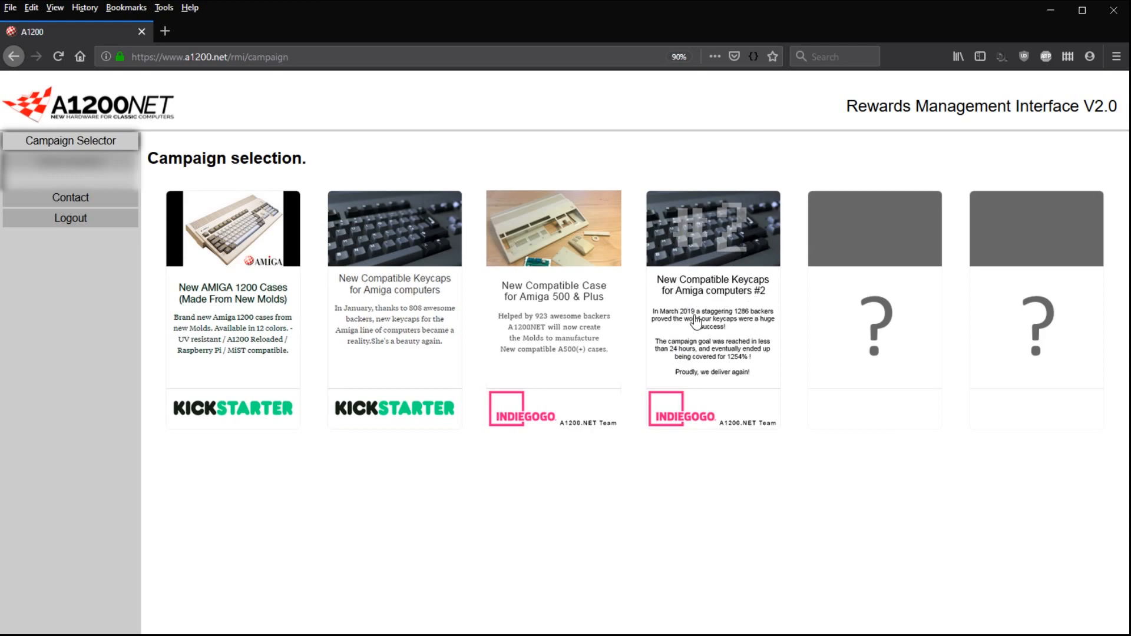
pyautogui.moveTo(761, 297)
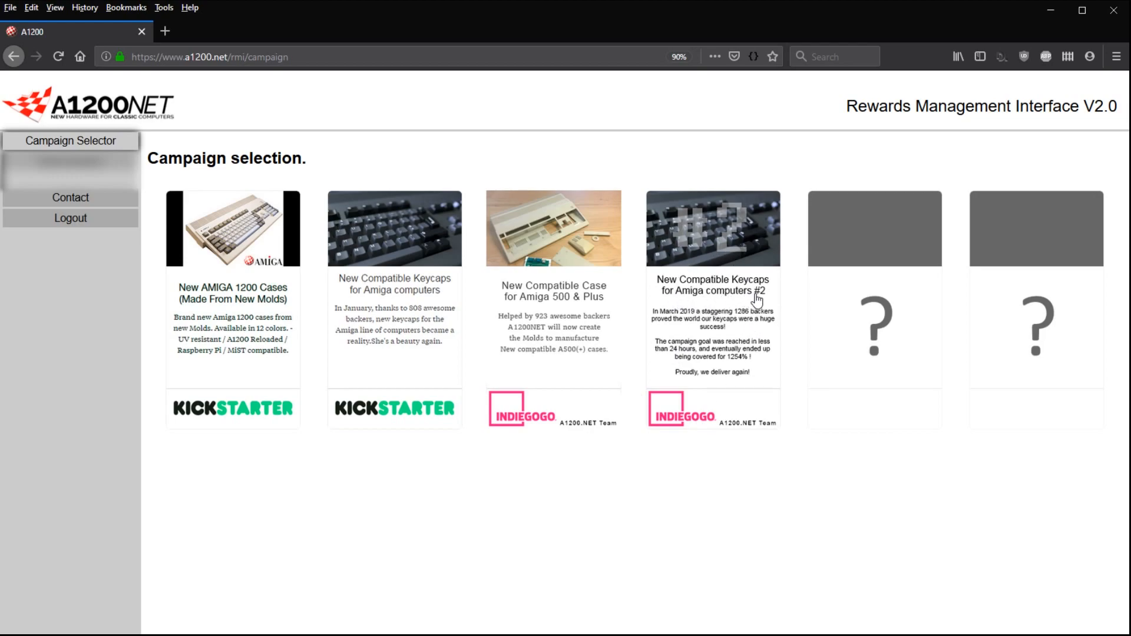
pyautogui.moveTo(729, 311)
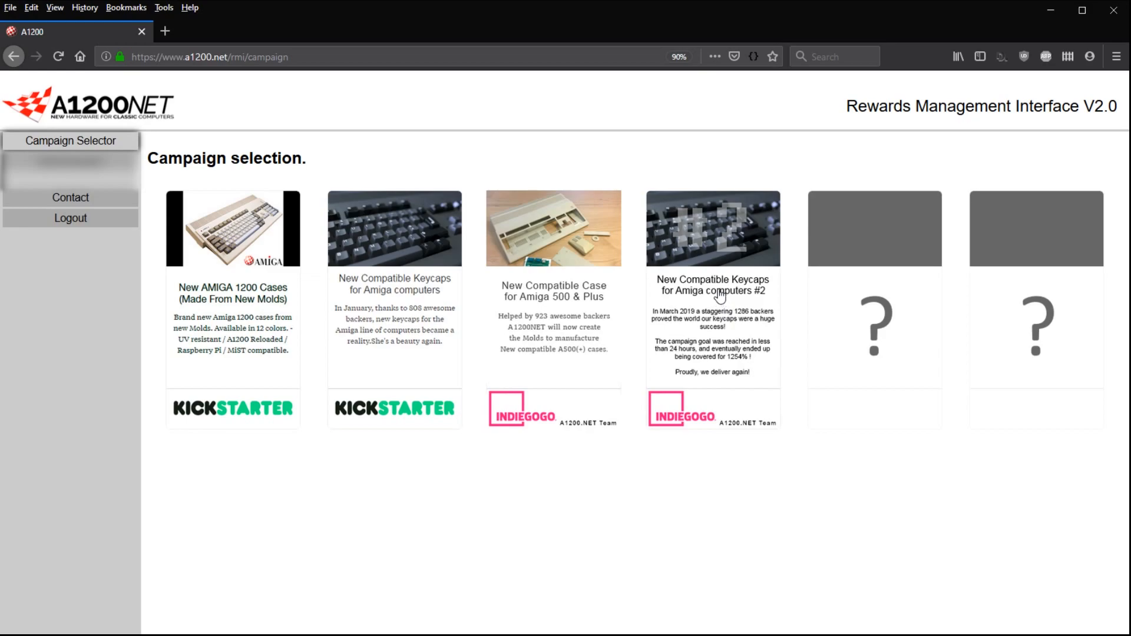
# Step: Select the New Compatible Keycaps for Amiga computers #2 campaign card
pyautogui.click(717, 292)
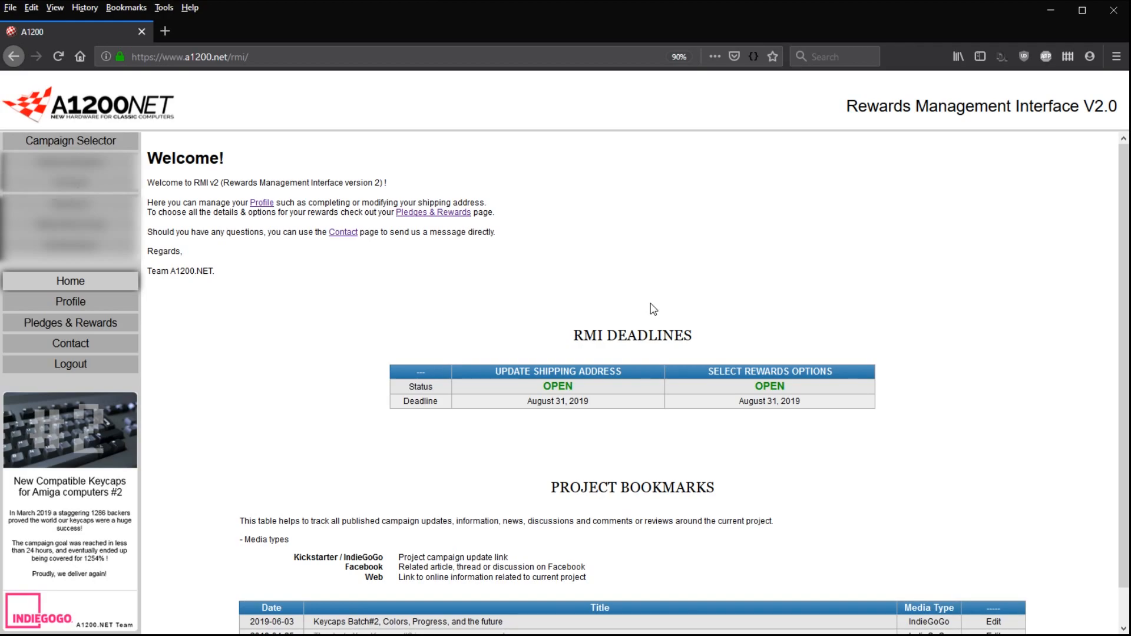
pyautogui.moveTo(561, 422)
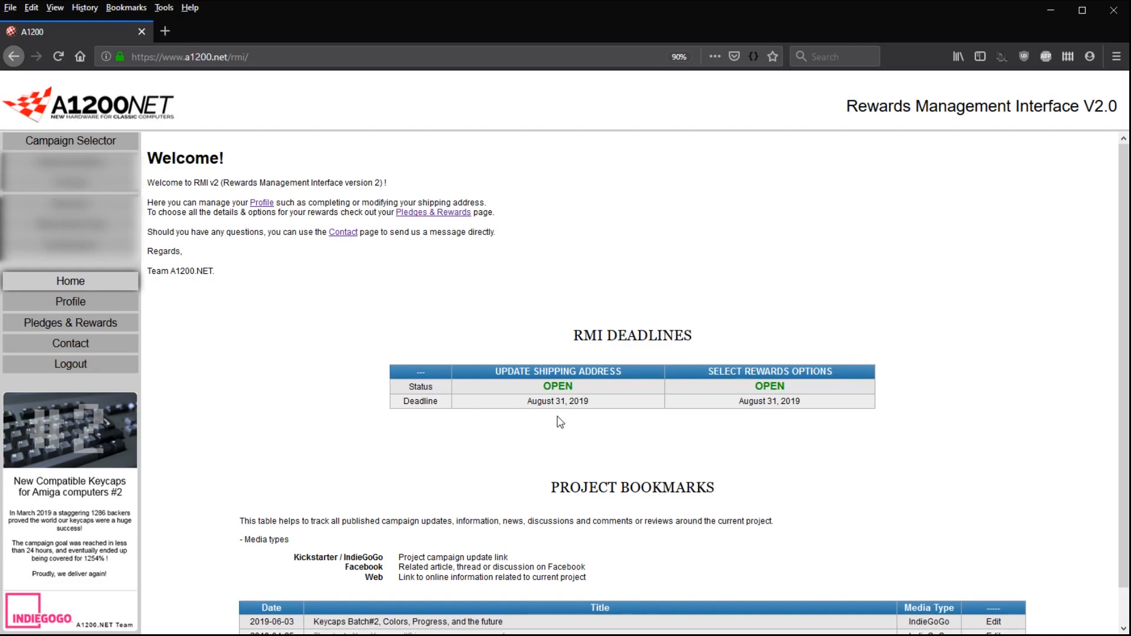
pyautogui.moveTo(790, 426)
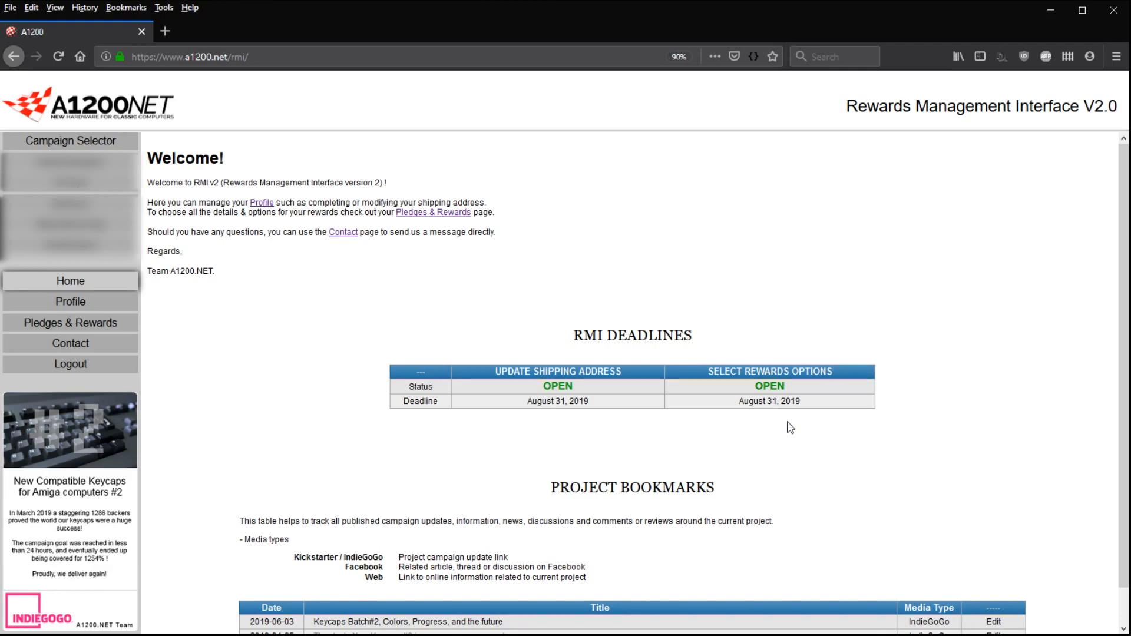
pyautogui.moveTo(686, 403)
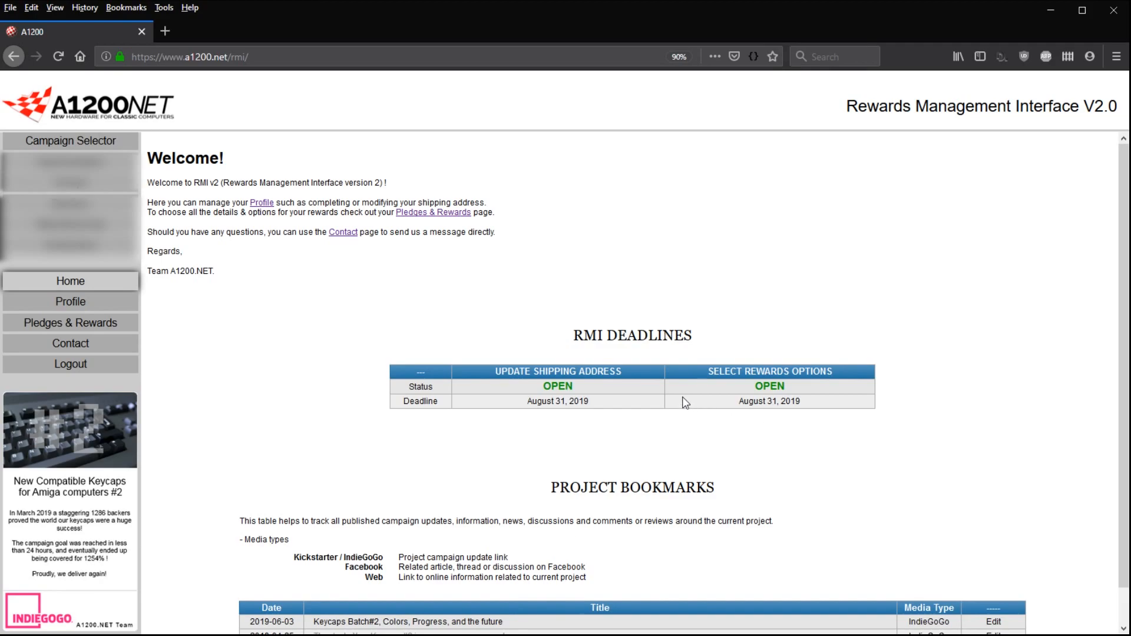
pyautogui.moveTo(562, 413)
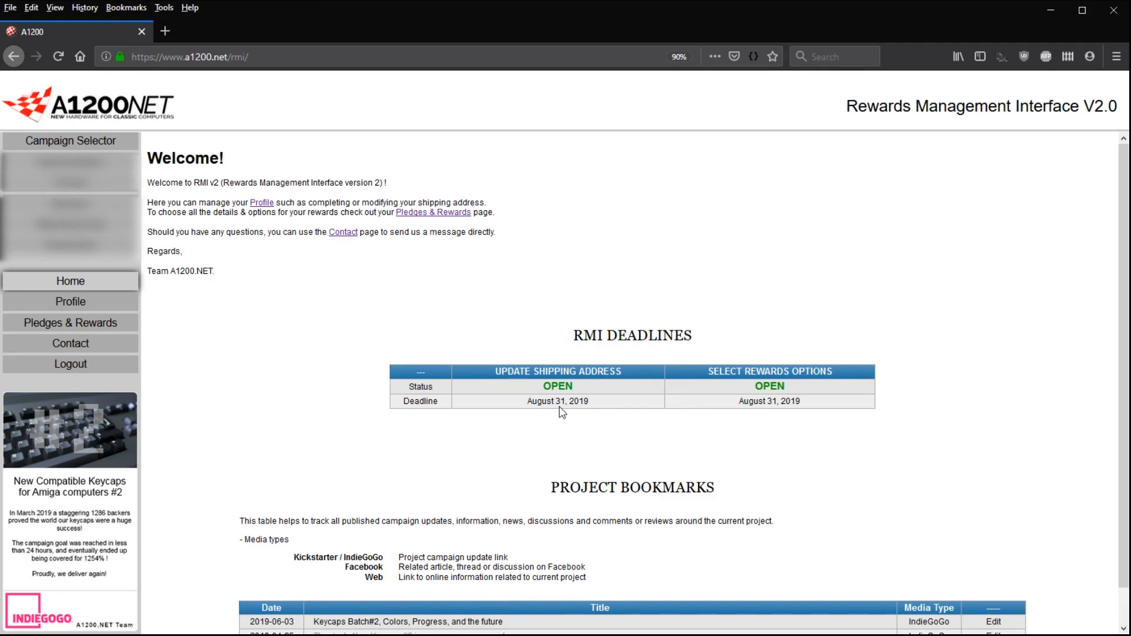
pyautogui.moveTo(545, 404)
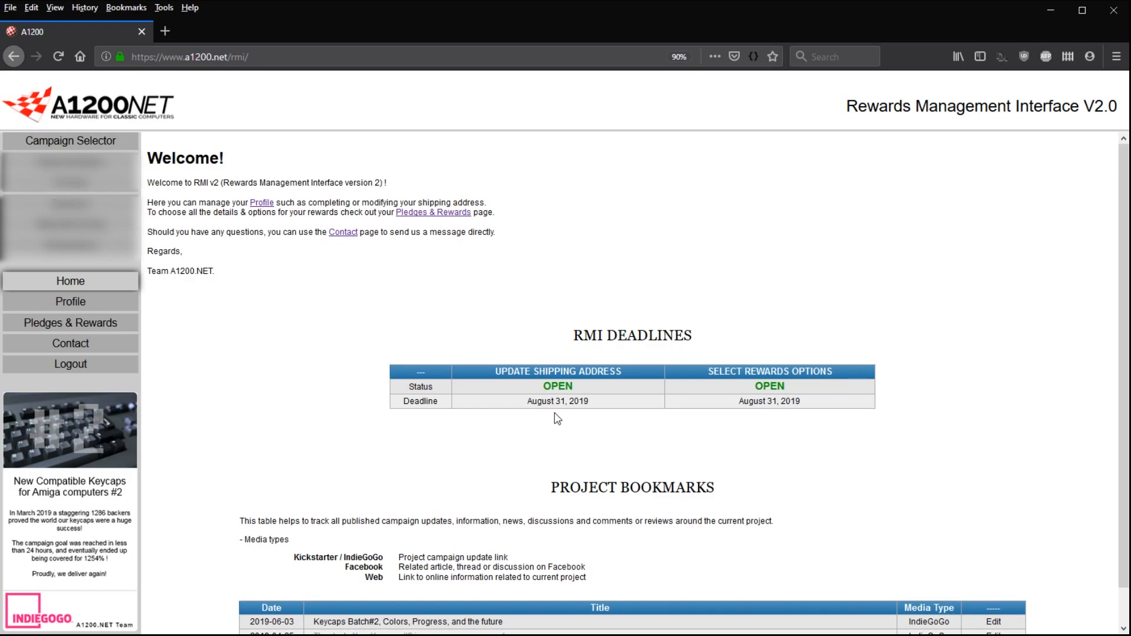
pyautogui.moveTo(548, 414)
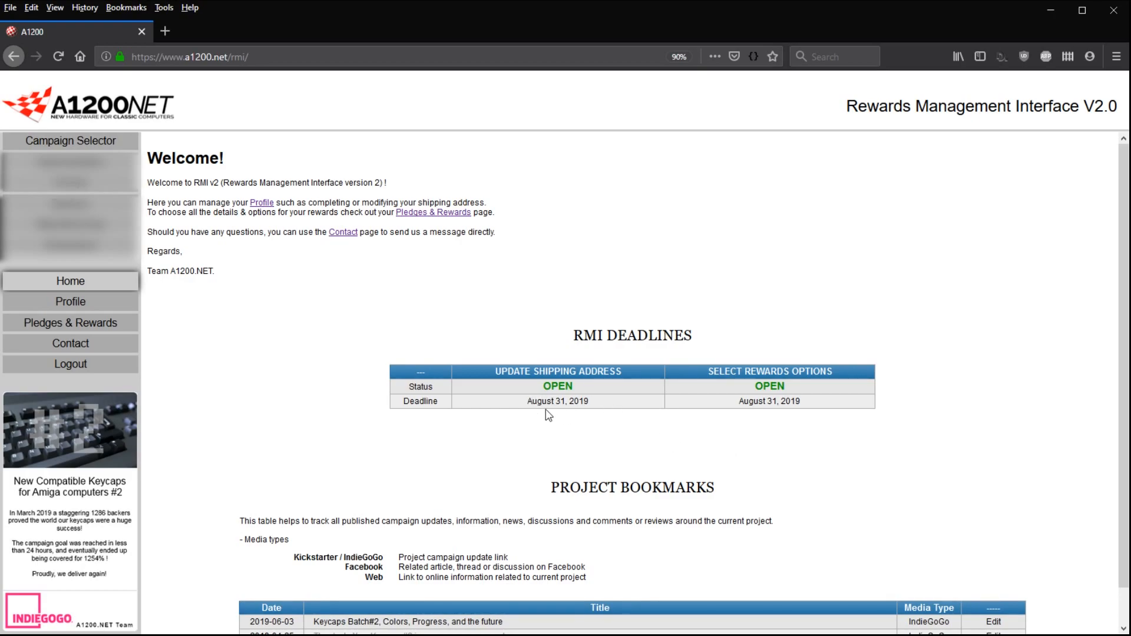
pyautogui.moveTo(580, 426)
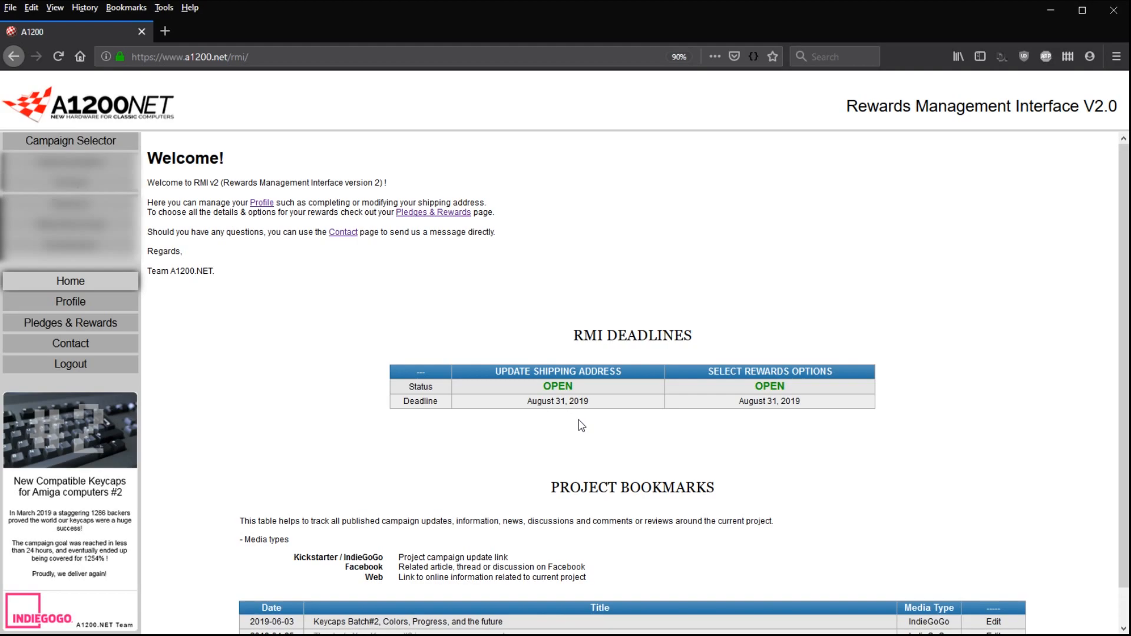
pyautogui.moveTo(755, 419)
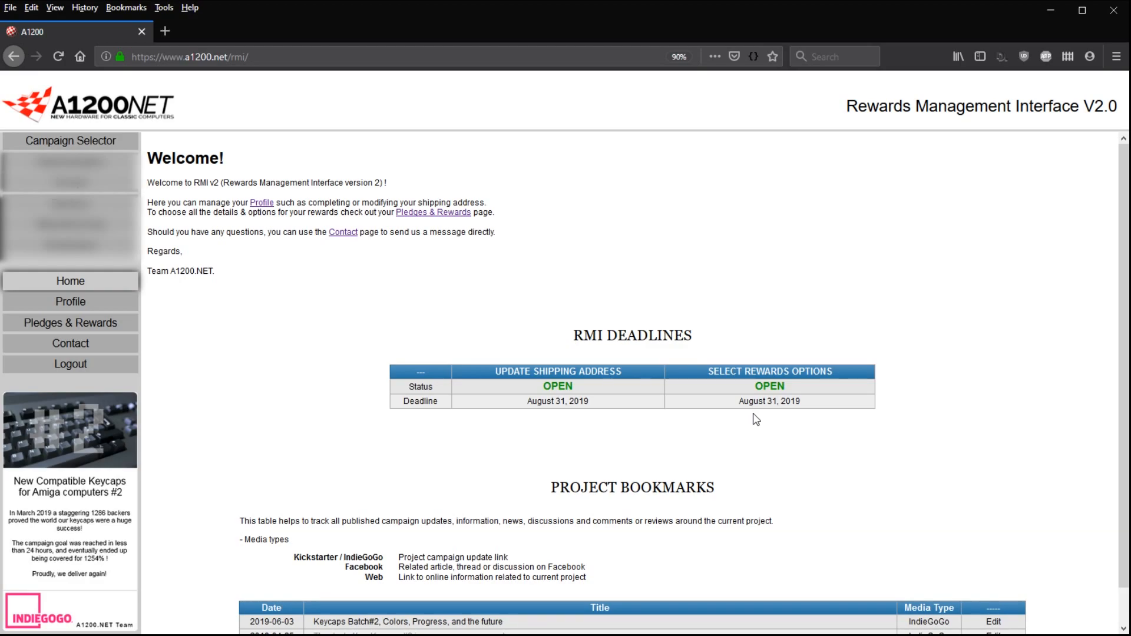
pyautogui.scroll(-3)
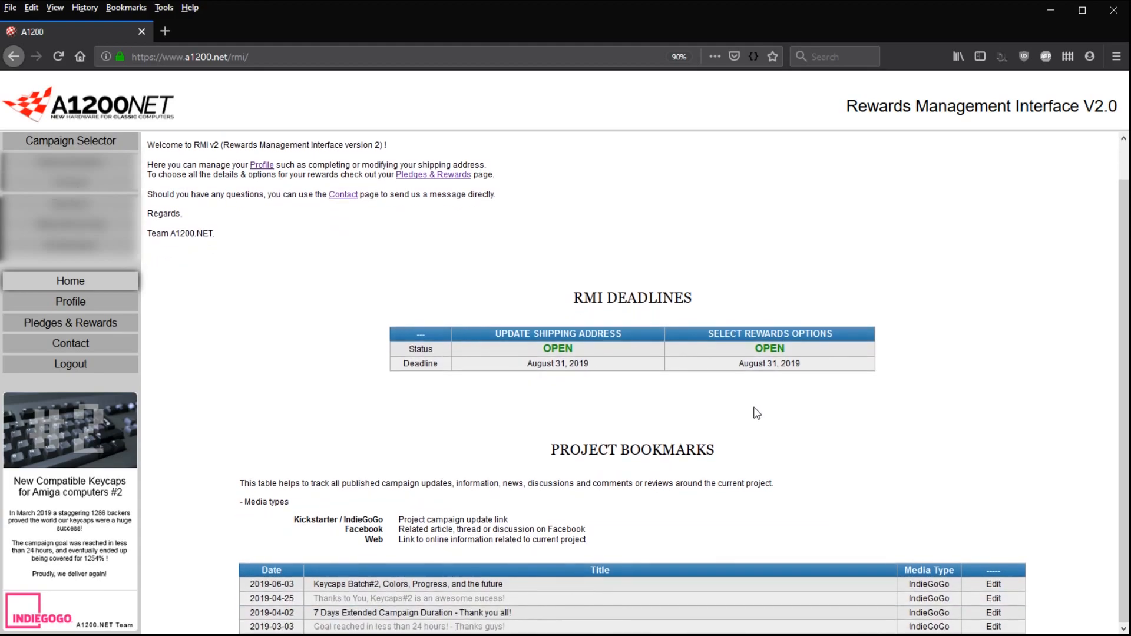
pyautogui.moveTo(760, 420)
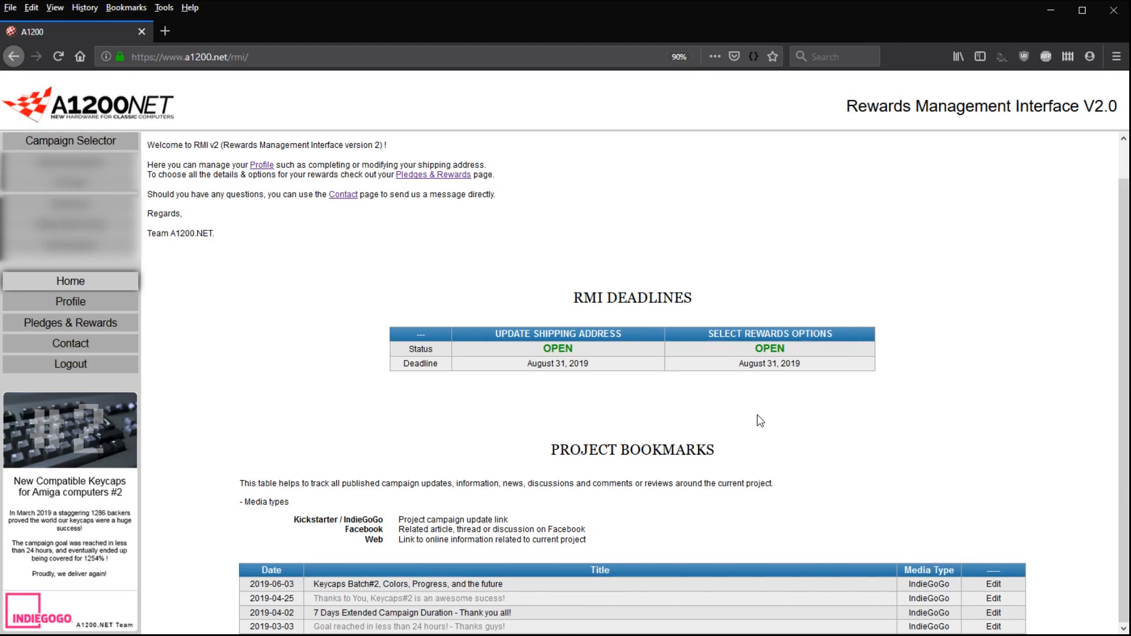
pyautogui.moveTo(728, 440)
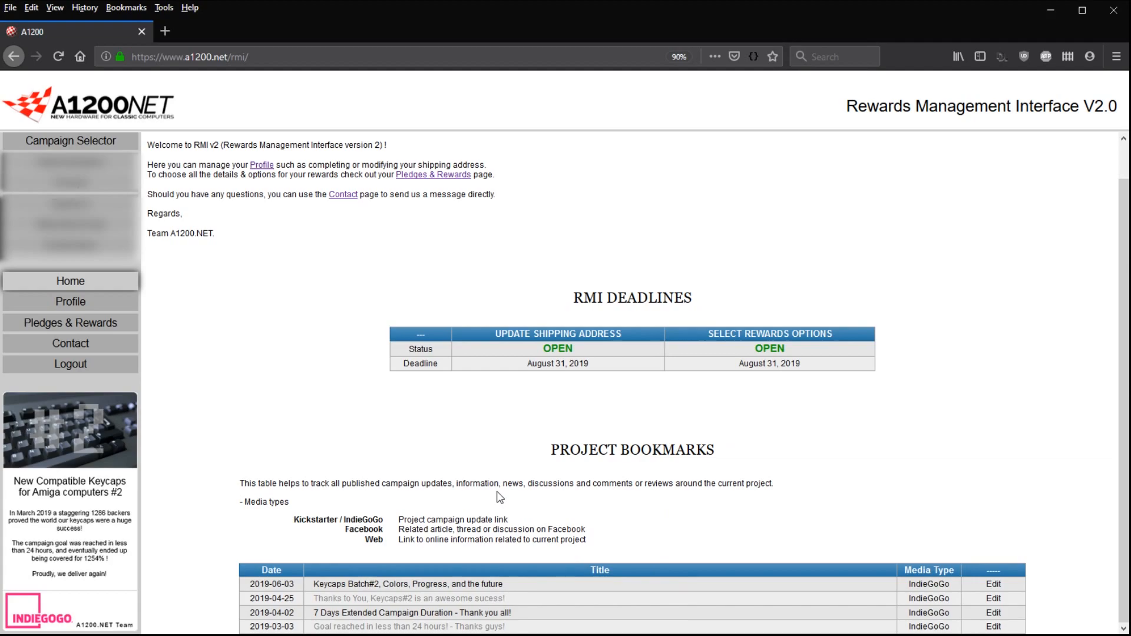
pyautogui.moveTo(618, 474)
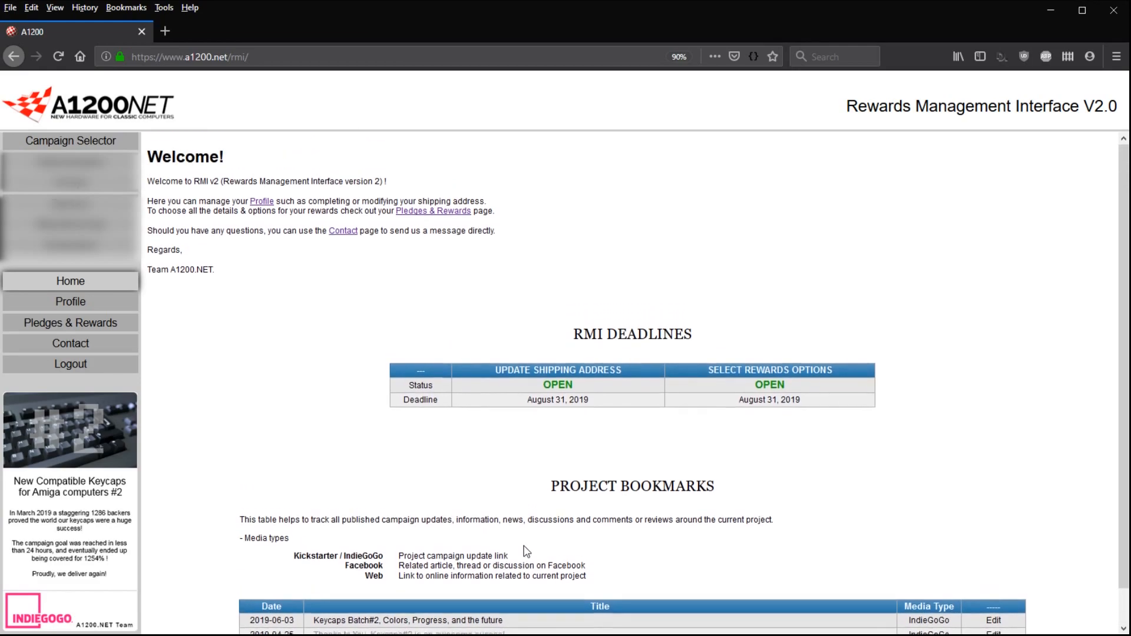
pyautogui.scroll(-3)
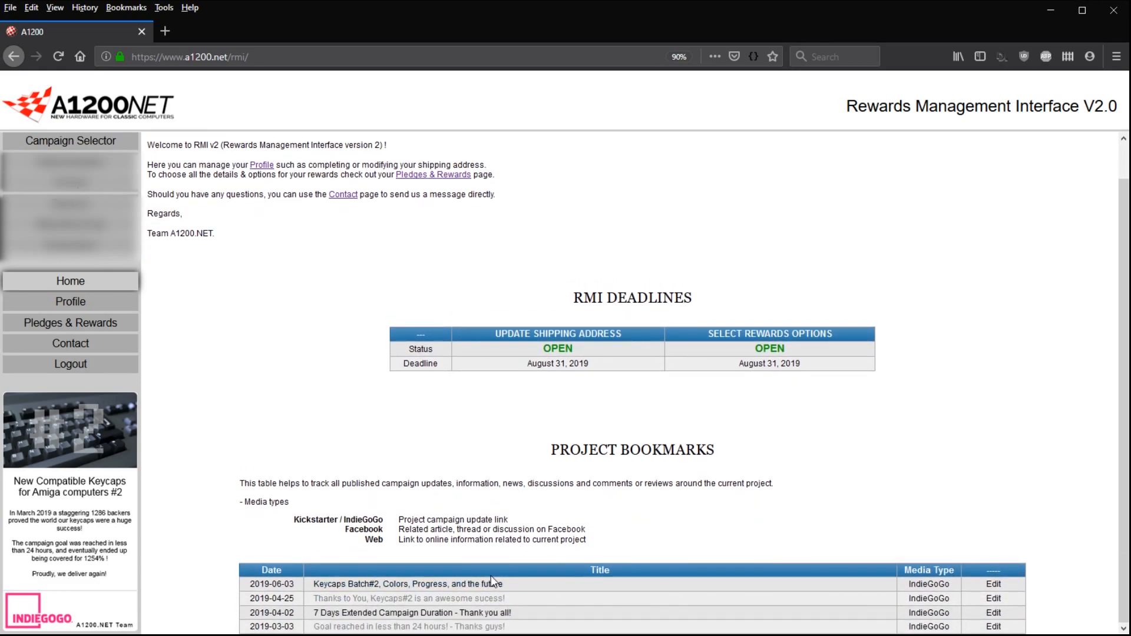
pyautogui.click(70, 302)
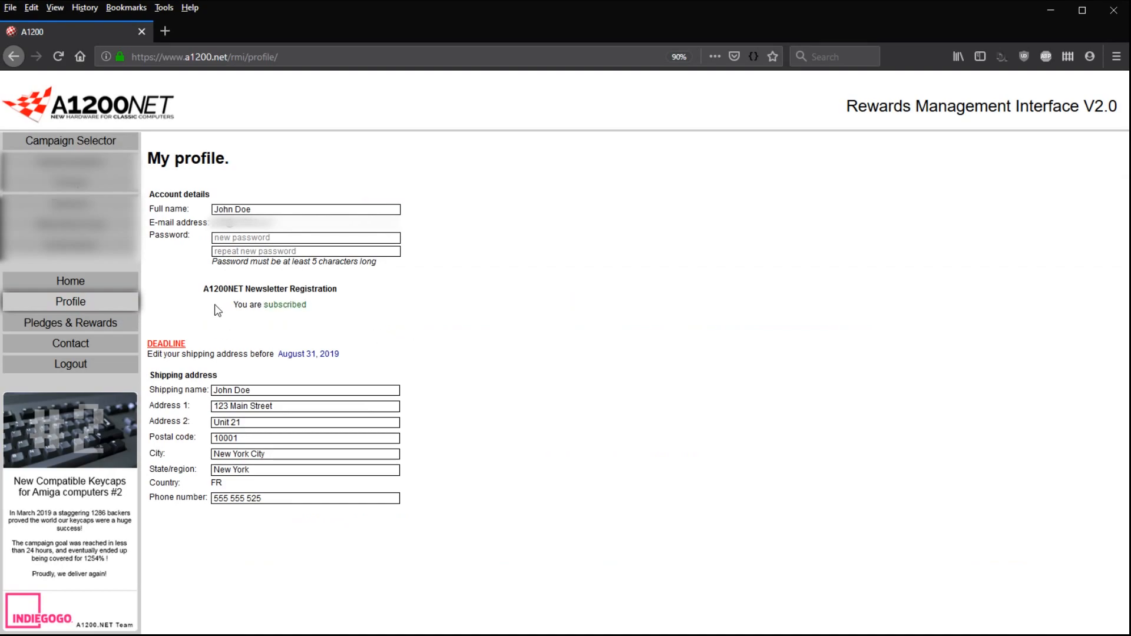
pyautogui.moveTo(313, 297)
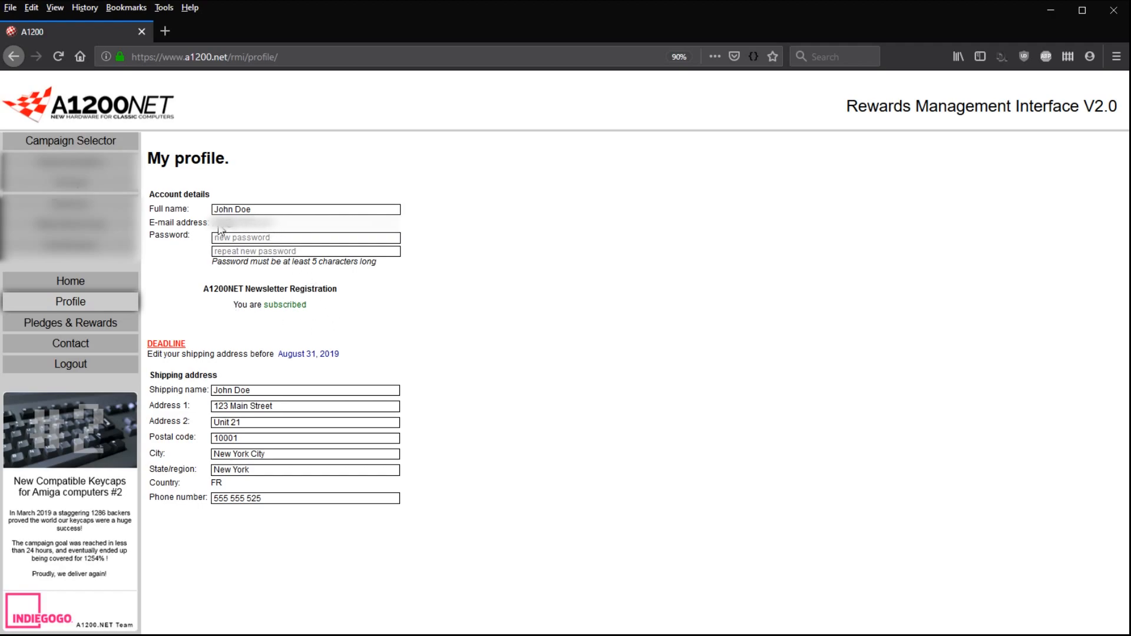
pyautogui.moveTo(286, 318)
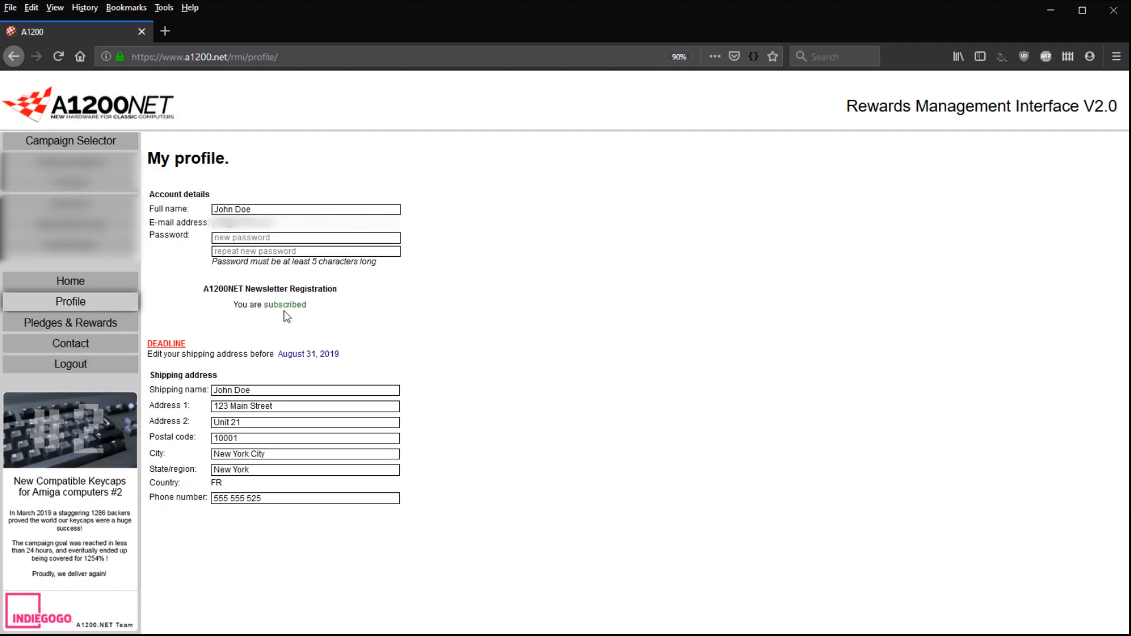
pyautogui.moveTo(330, 315)
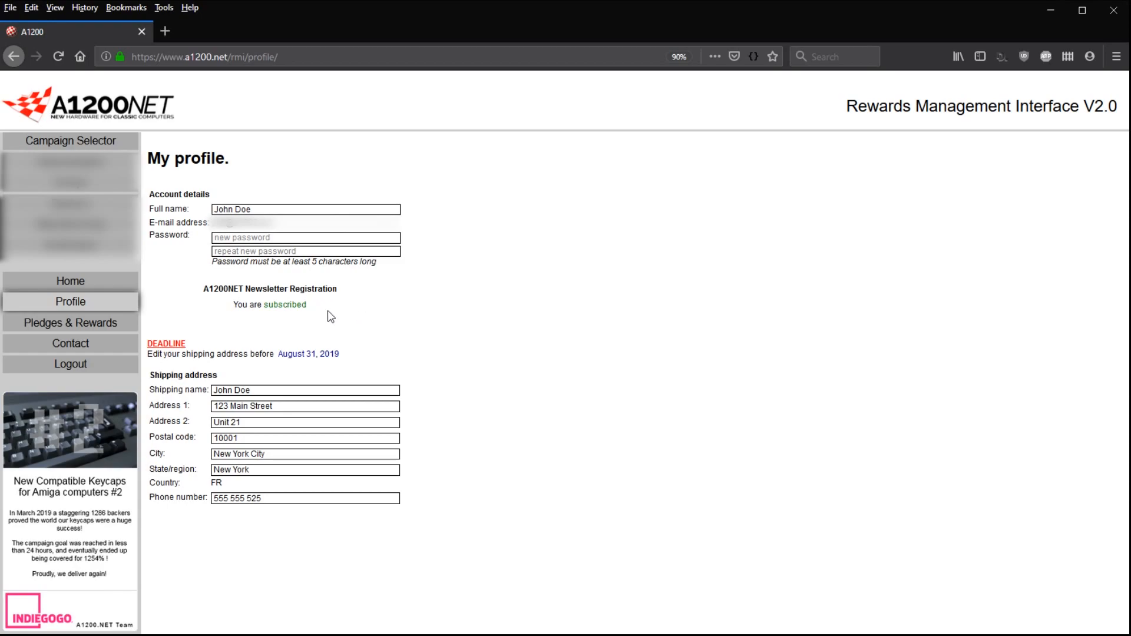
pyautogui.moveTo(348, 318)
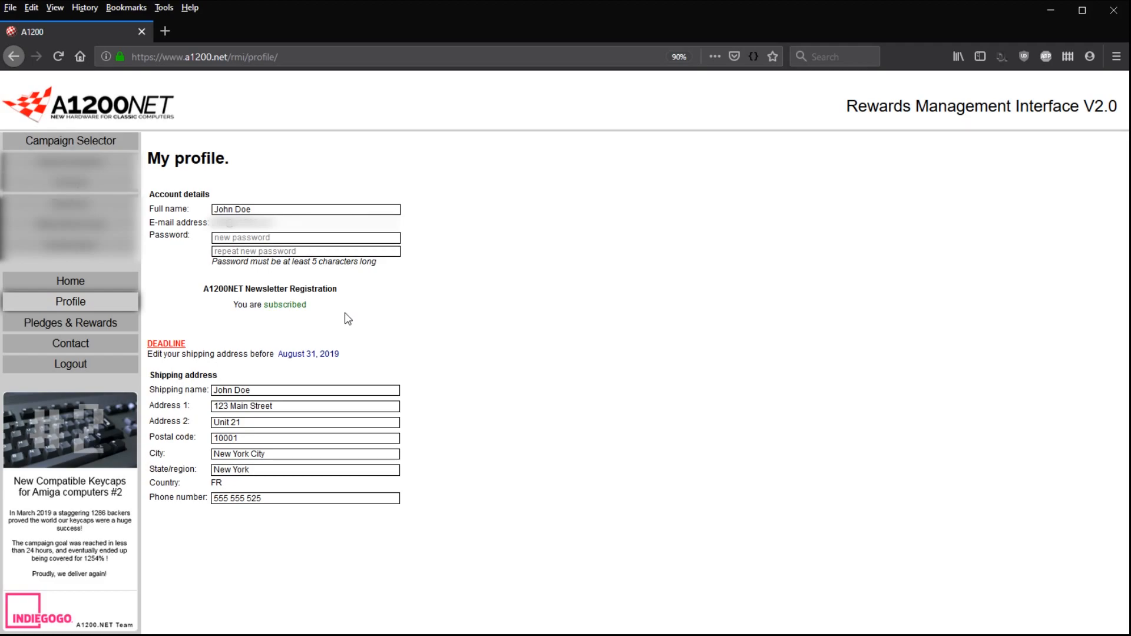
pyautogui.moveTo(358, 370)
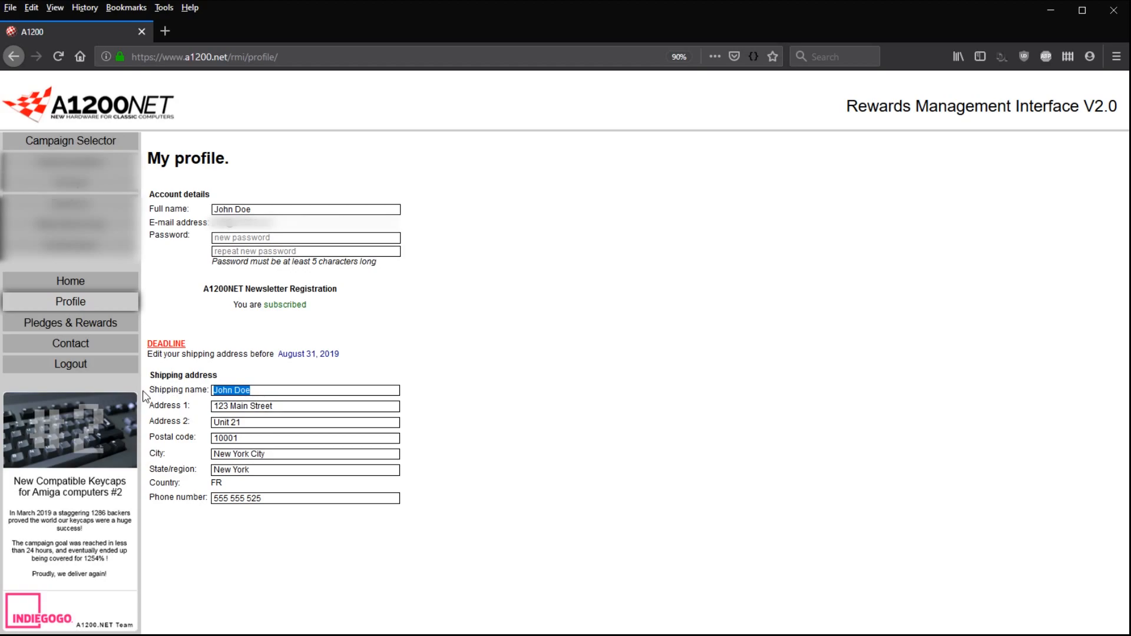
pyautogui.write('Tom')
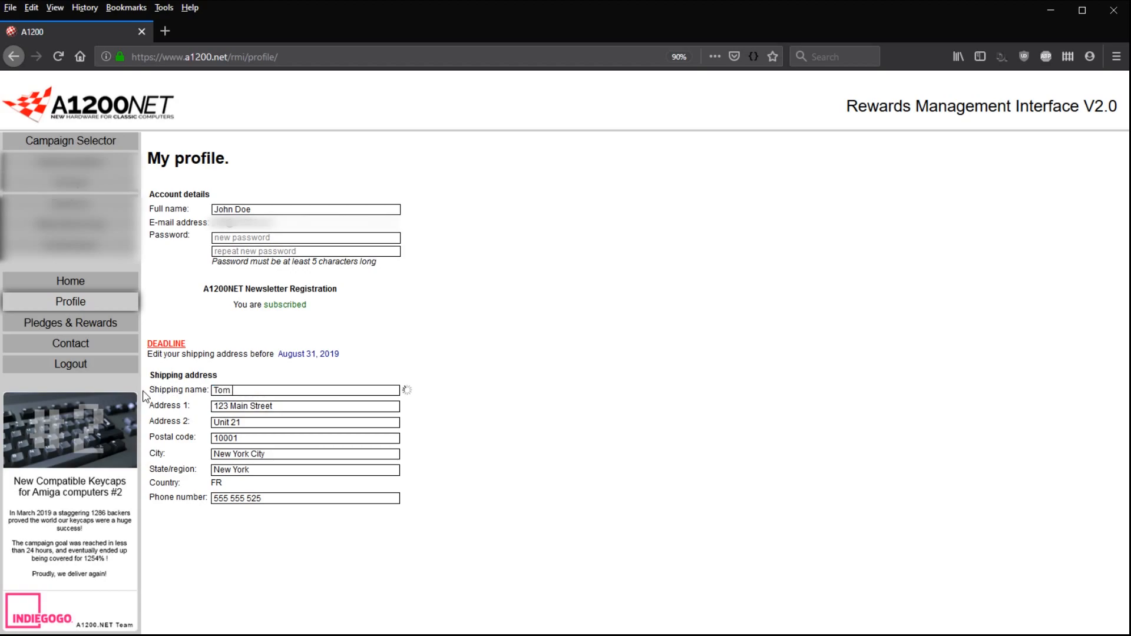
pyautogui.write('Doe')
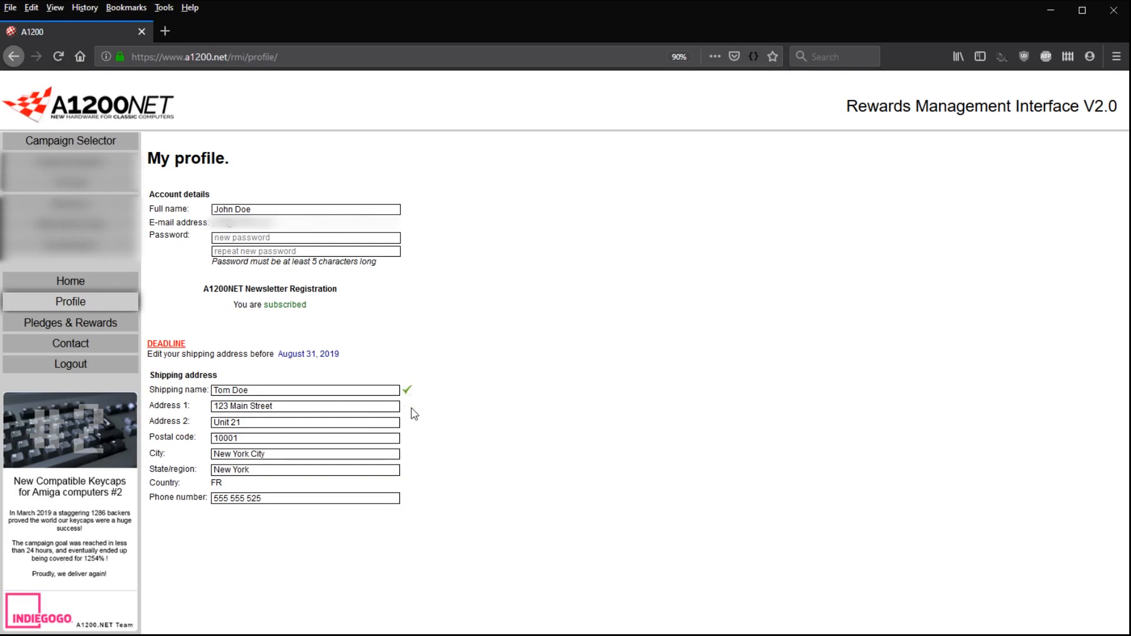
pyautogui.doubleClick(231, 390)
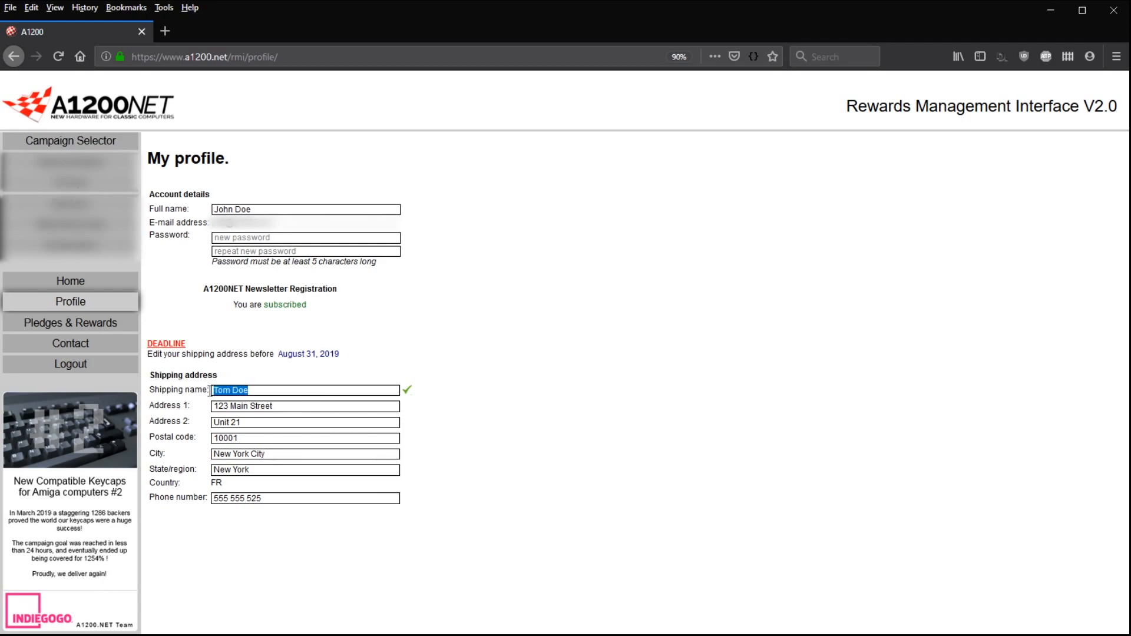
pyautogui.write('John')
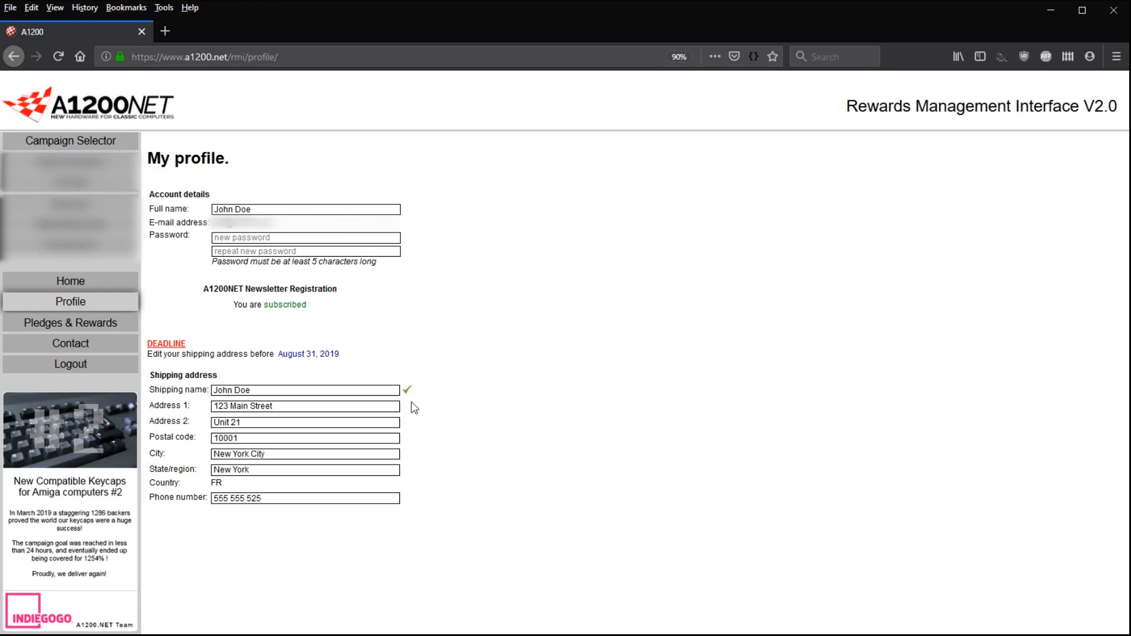
pyautogui.moveTo(375, 355)
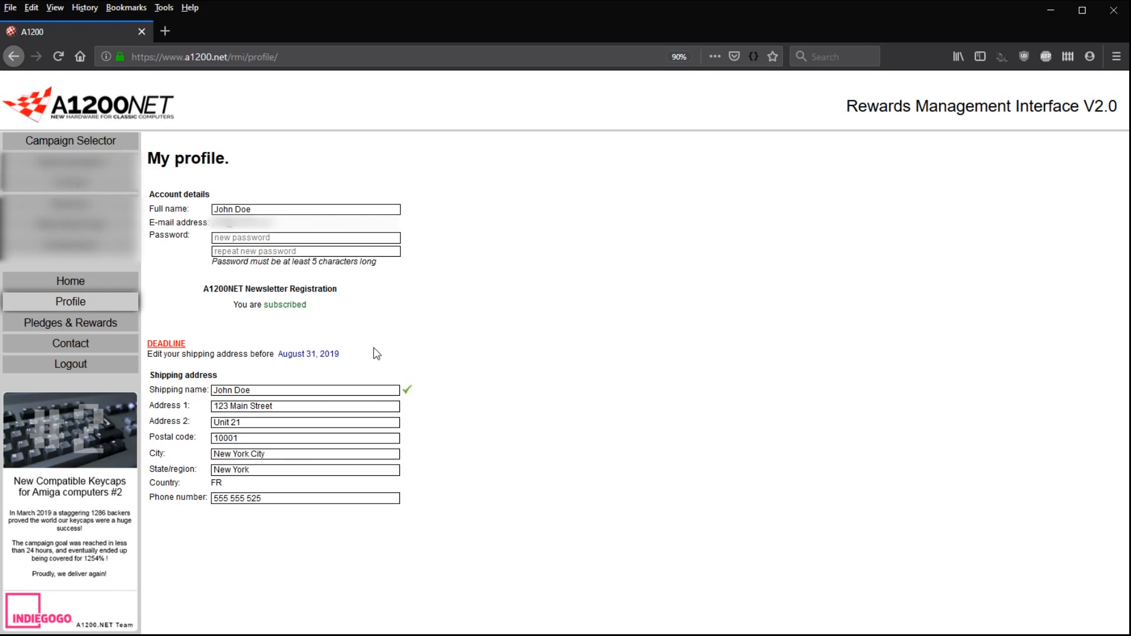
pyautogui.click(71, 322)
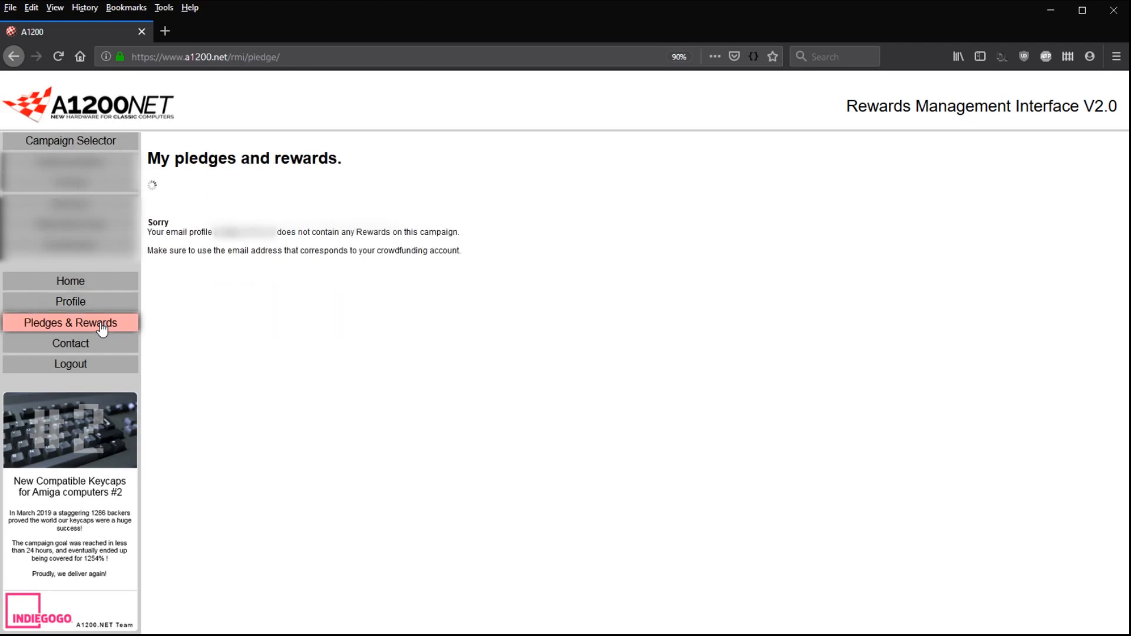
# Step: Go to Pledges & Rewards and toggle Pledge #1 until it stays expanded with its keycaps options
pyautogui.click(70, 321)
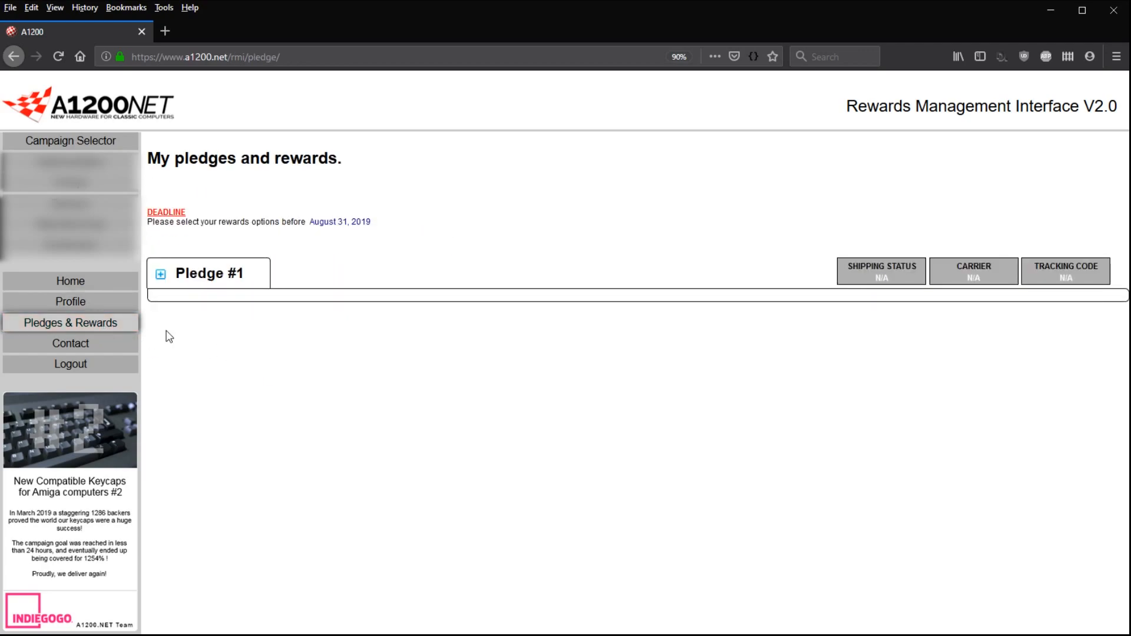
pyautogui.moveTo(188, 348)
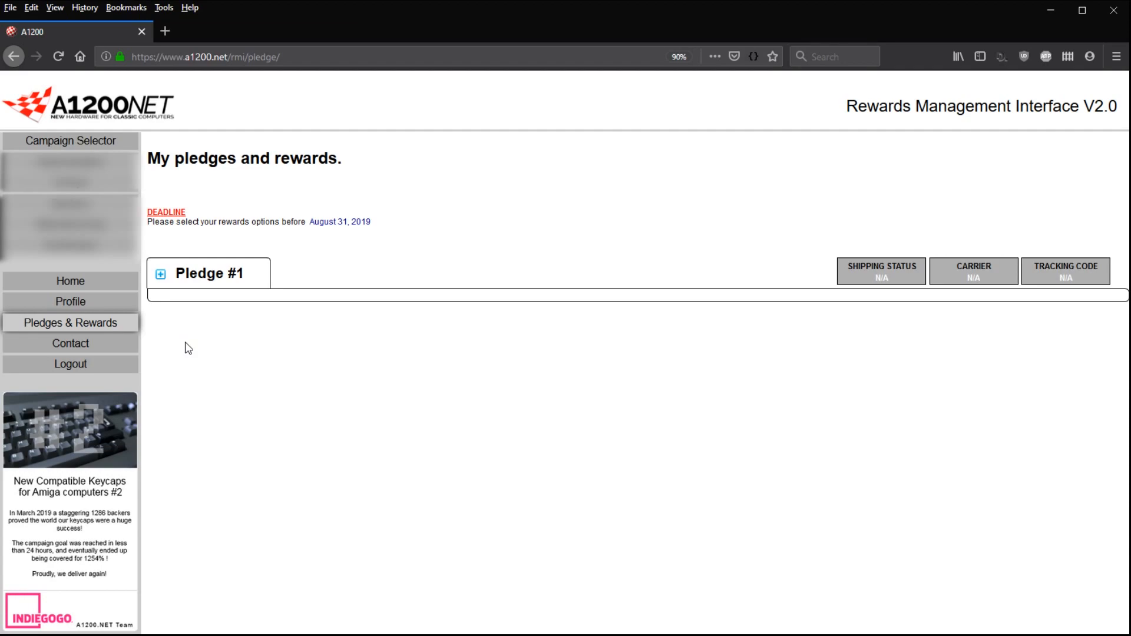
pyautogui.click(160, 274)
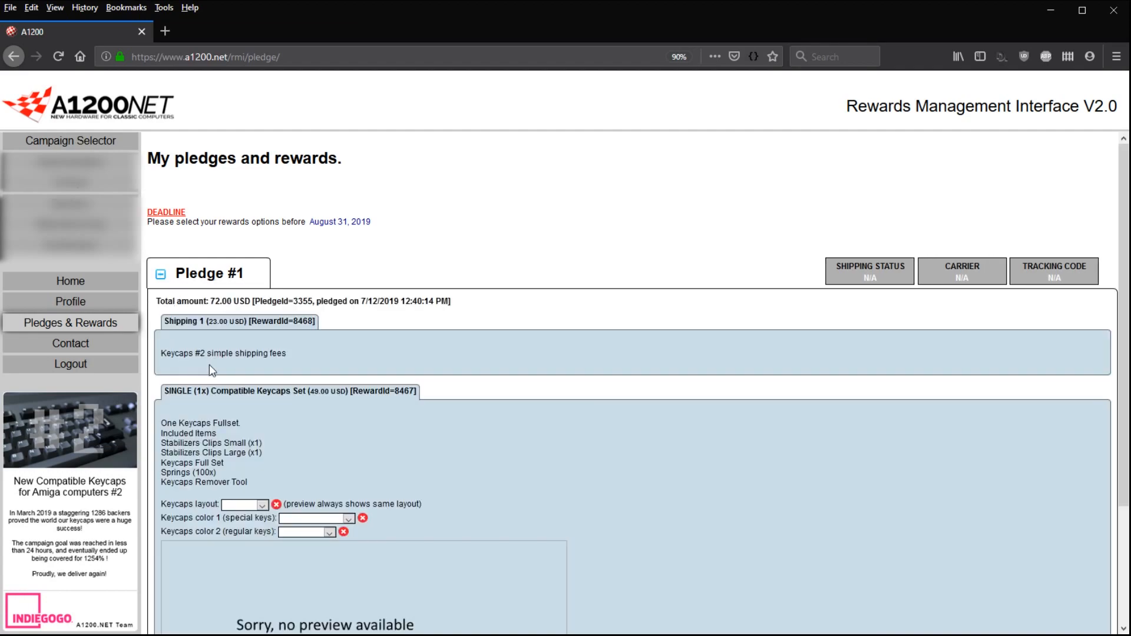
pyautogui.click(161, 273)
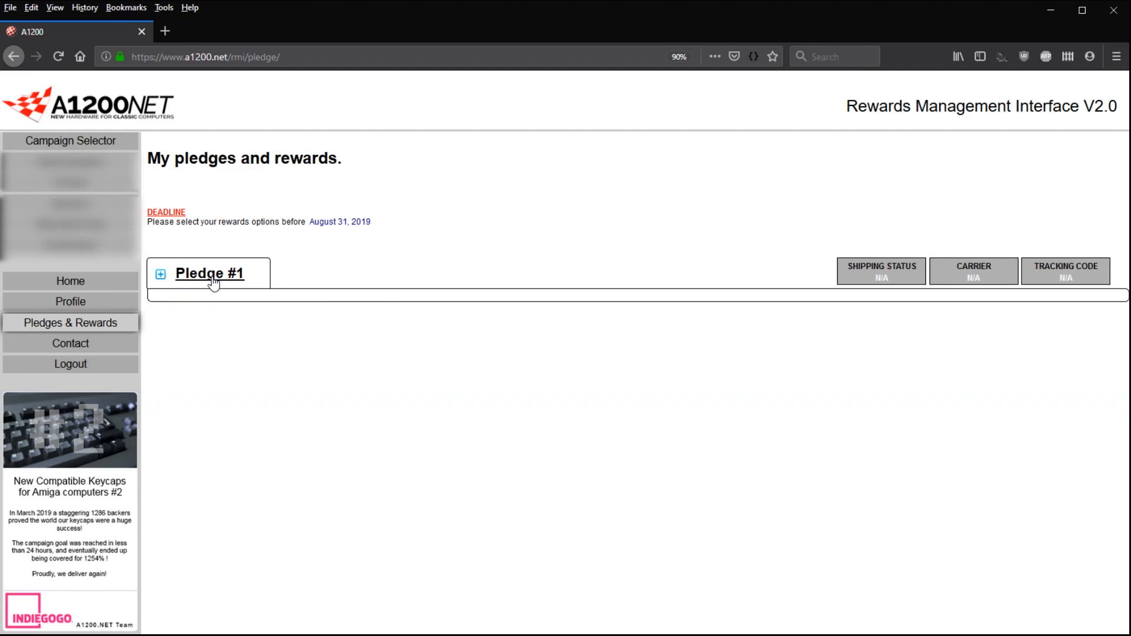
pyautogui.moveTo(278, 297)
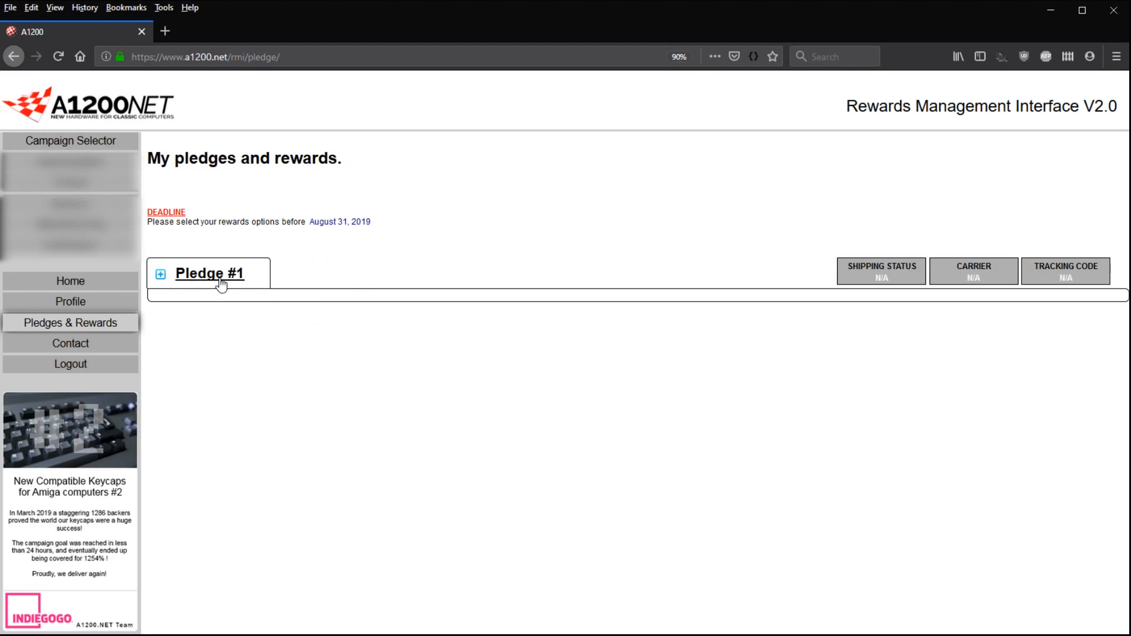
pyautogui.click(161, 274)
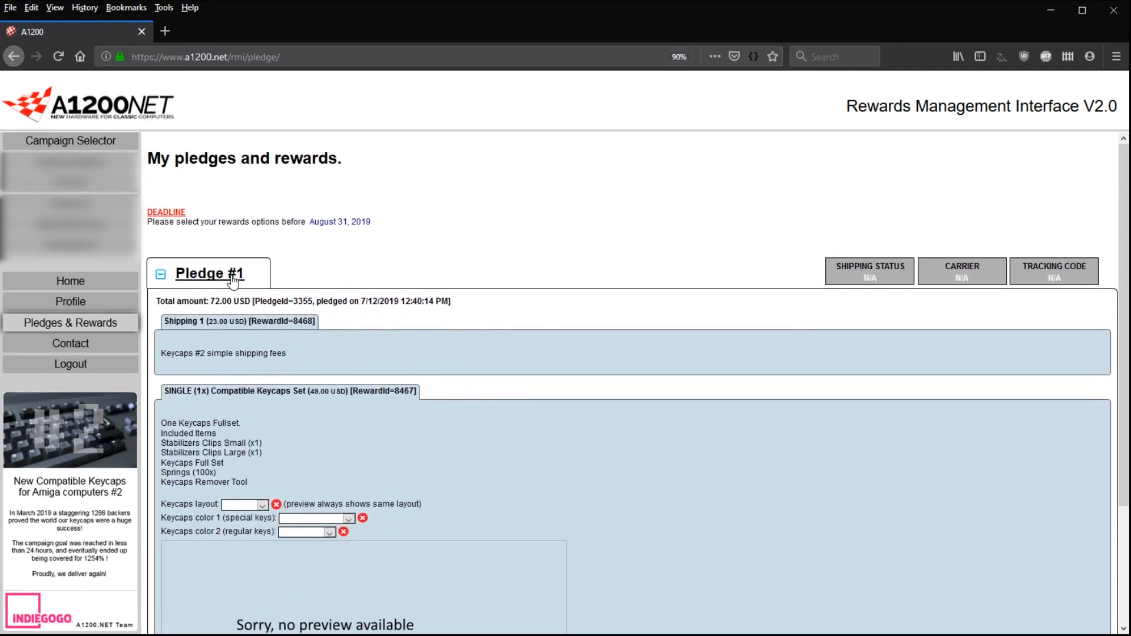
pyautogui.click(160, 274)
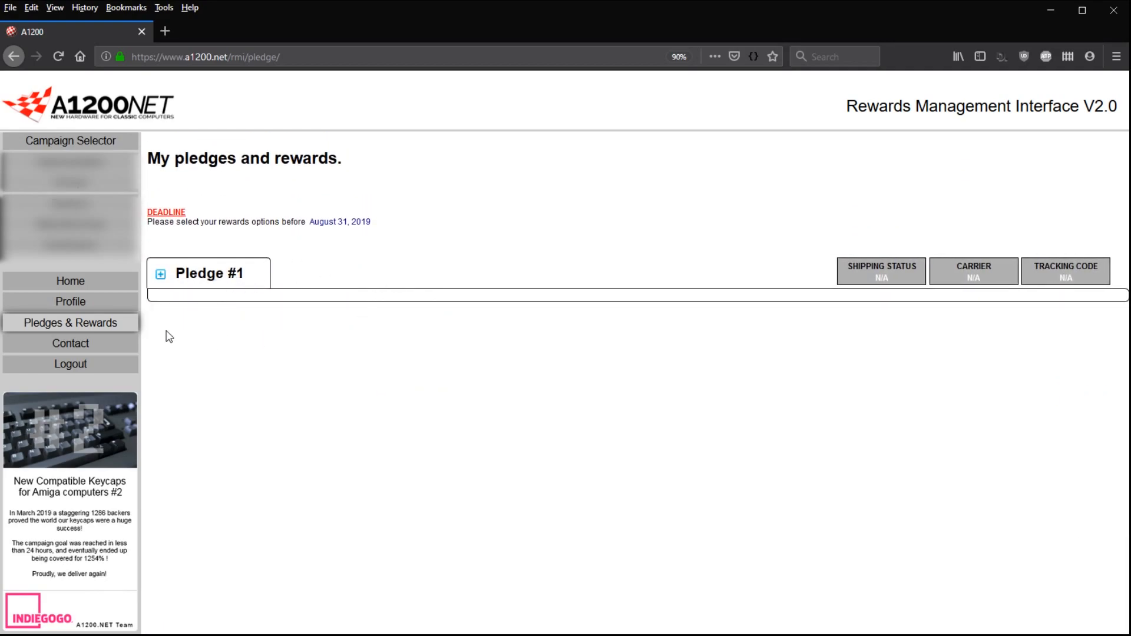
pyautogui.moveTo(165, 324)
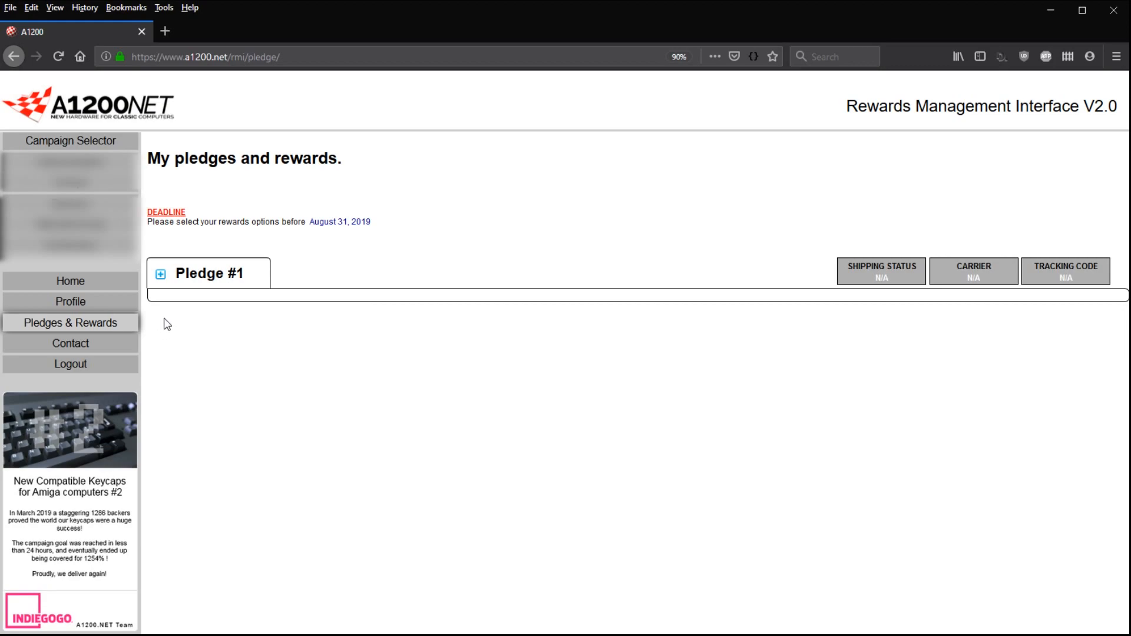
pyautogui.moveTo(247, 415)
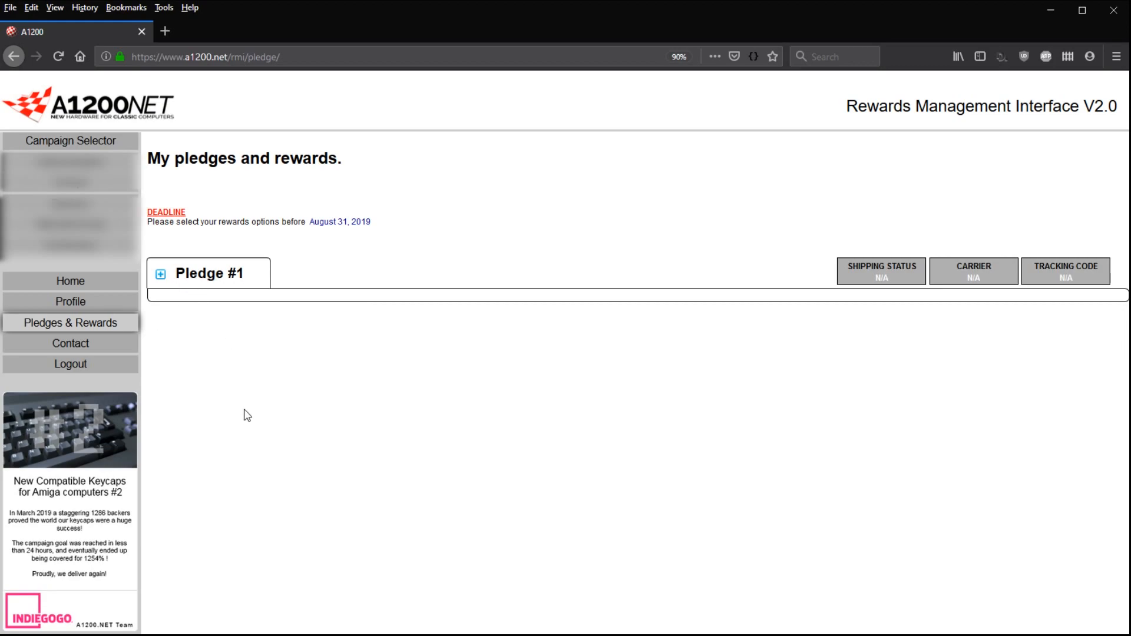
pyautogui.moveTo(290, 491)
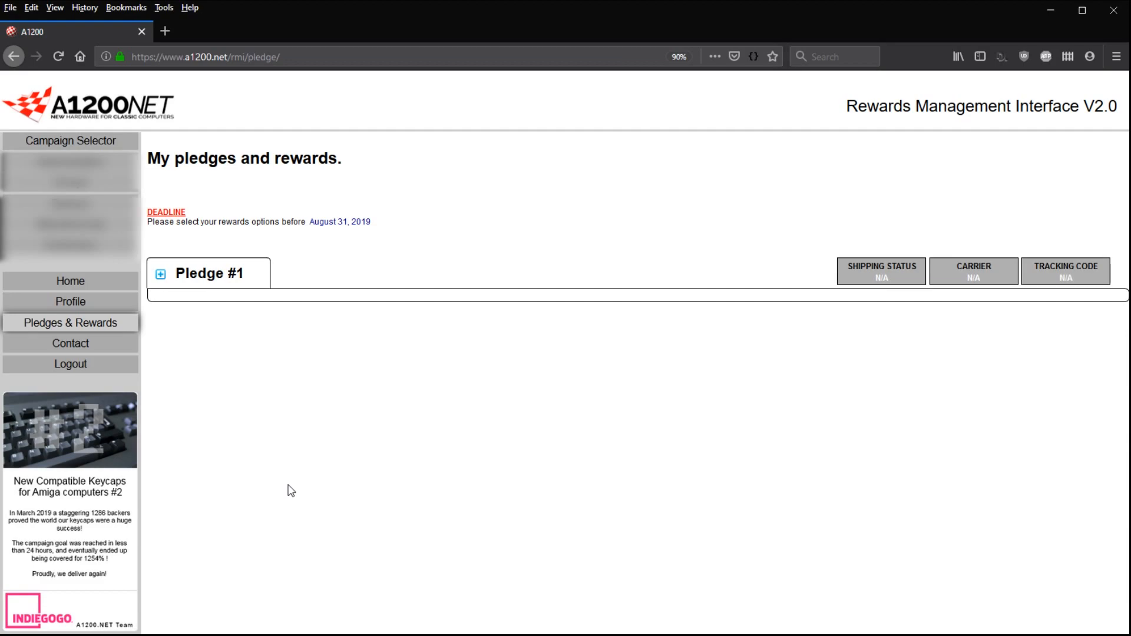
pyautogui.click(161, 274)
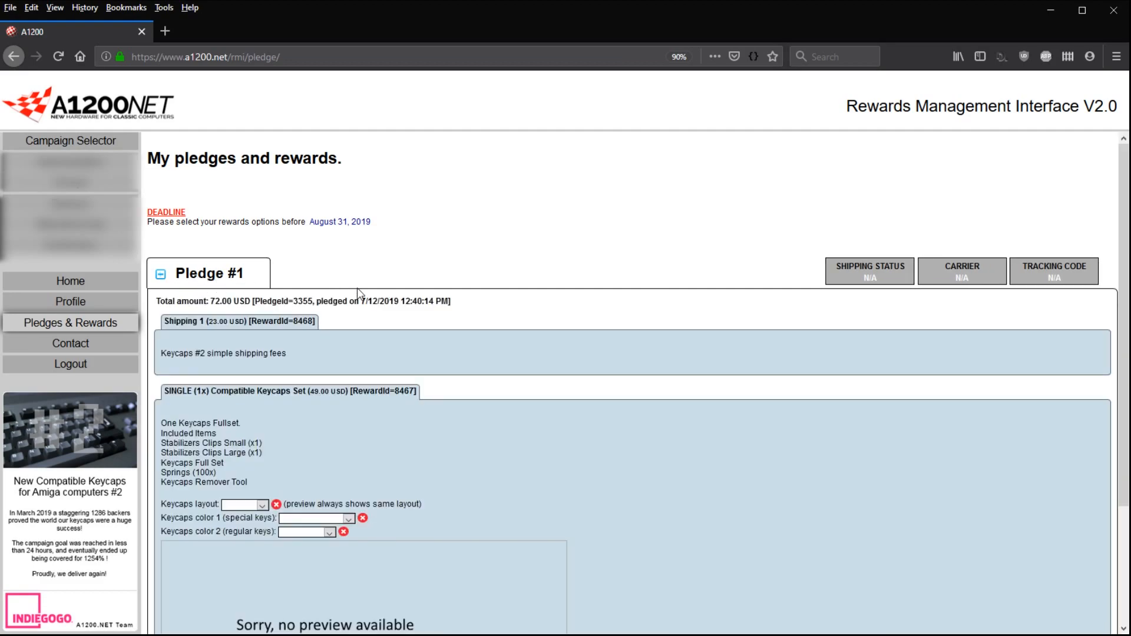
# Step: Try the US and FR keycaps layouts, then leave the layout set to UK
pyautogui.scroll(-3)
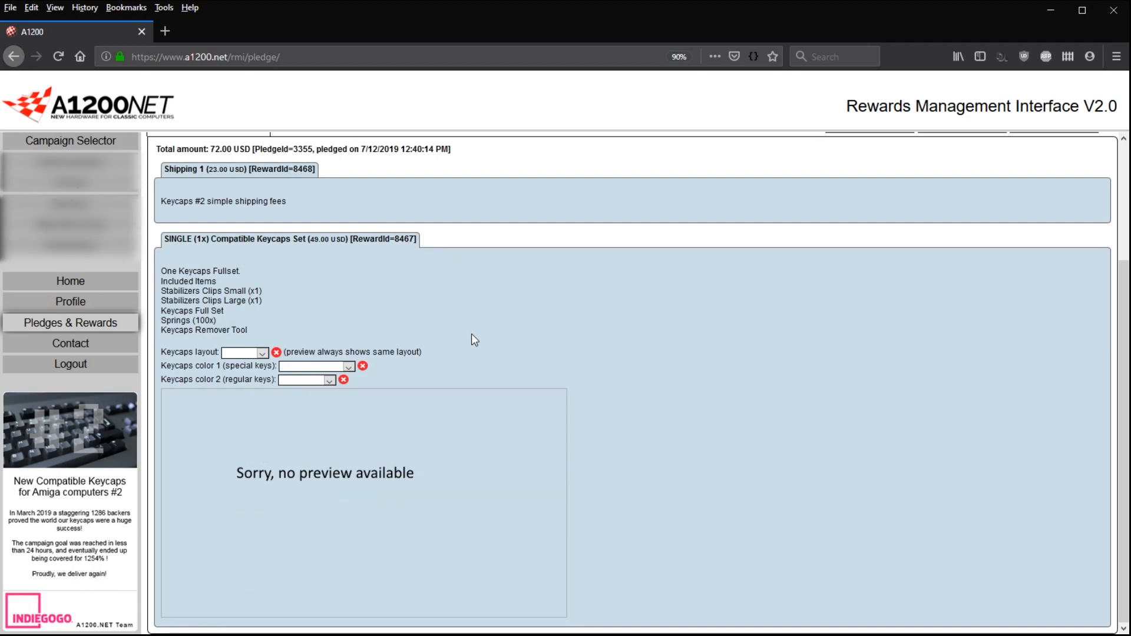
pyautogui.moveTo(263, 355)
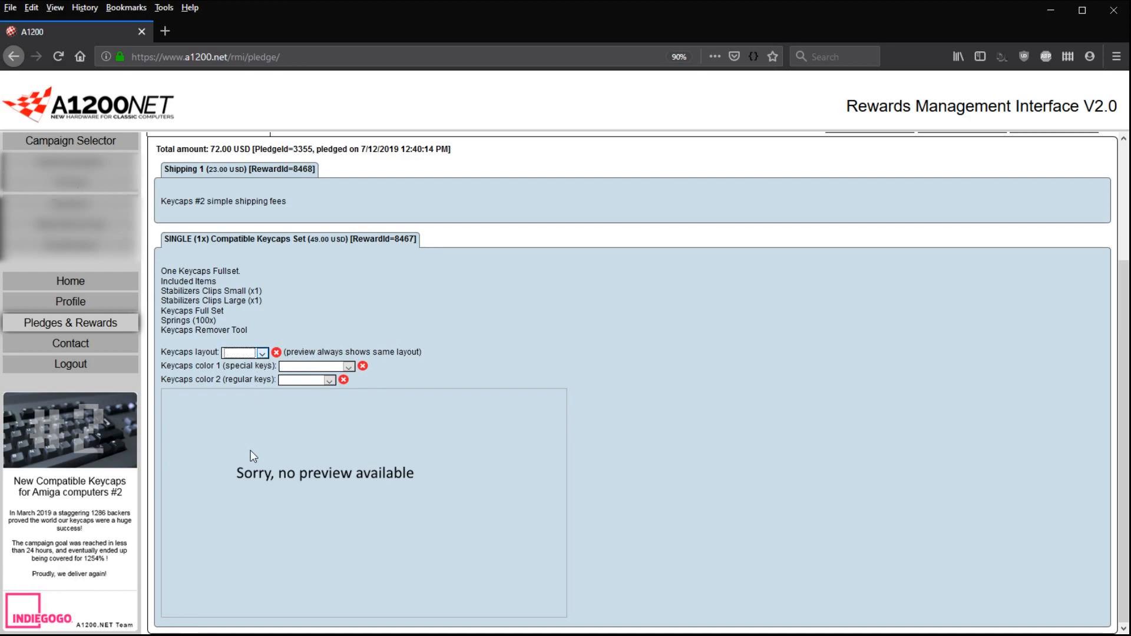
pyautogui.moveTo(250, 403)
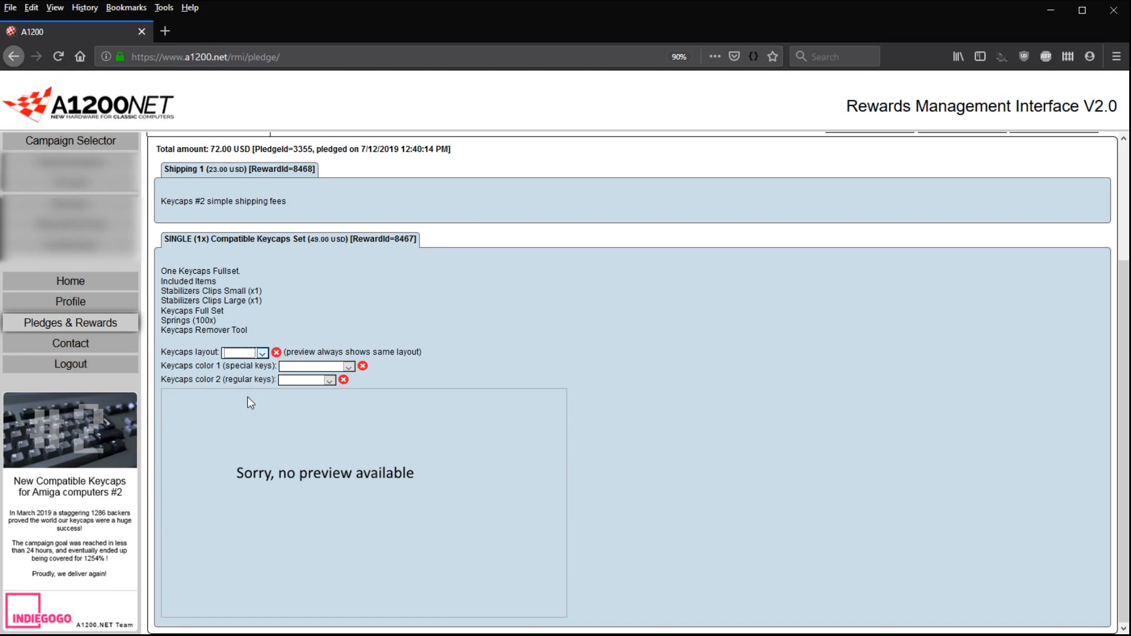
pyautogui.click(264, 352)
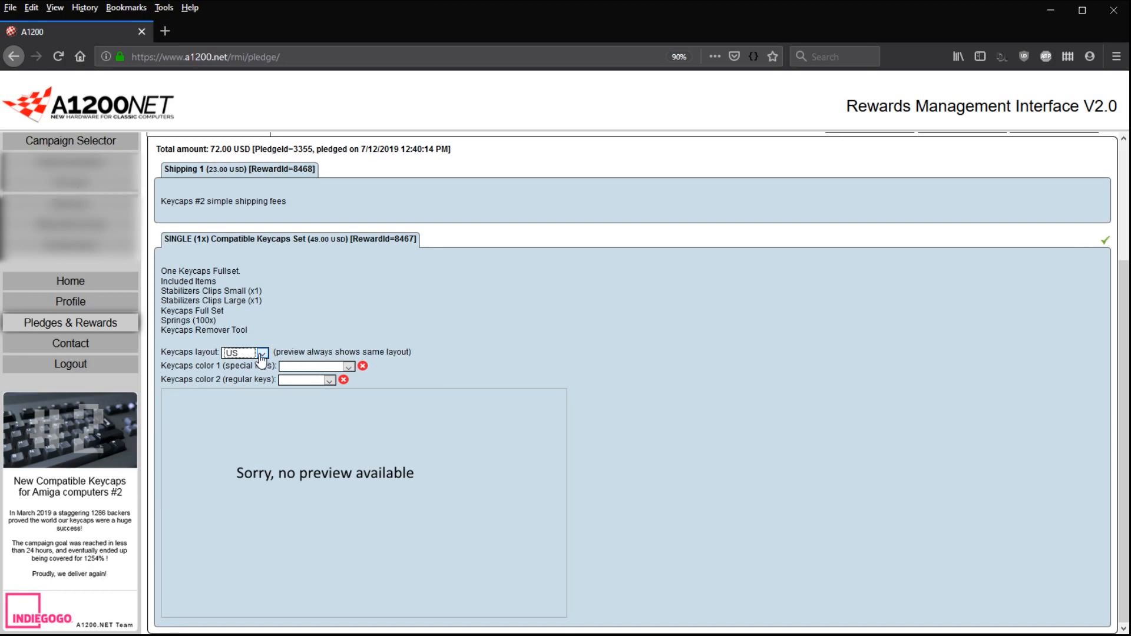
pyautogui.click(264, 352)
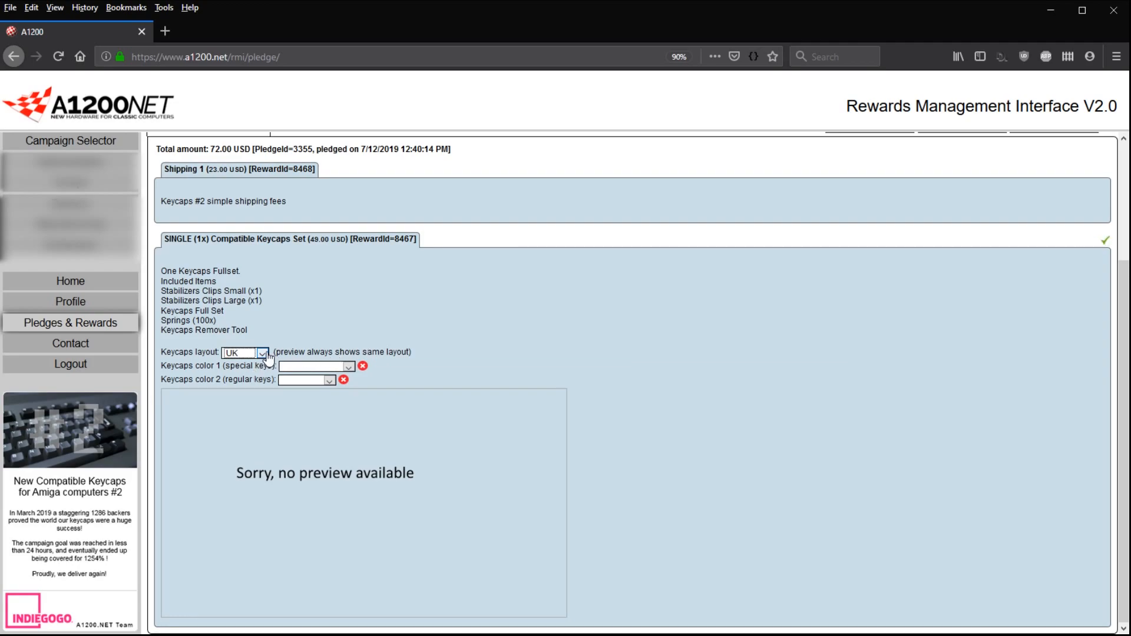
pyautogui.moveTo(250, 405)
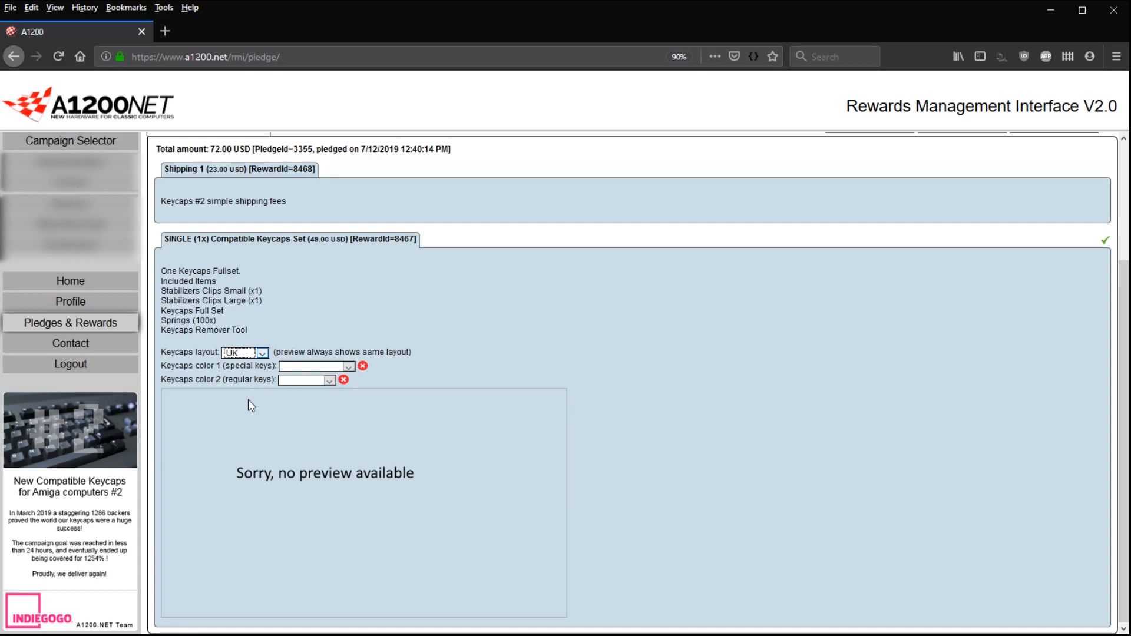
pyautogui.click(262, 354)
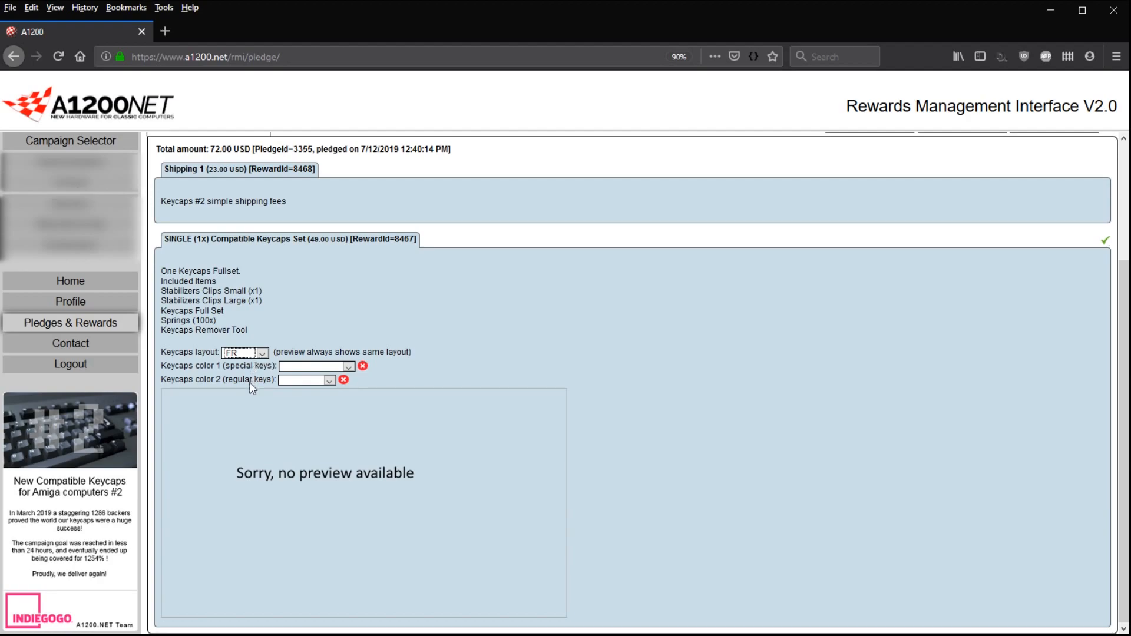
pyautogui.click(262, 352)
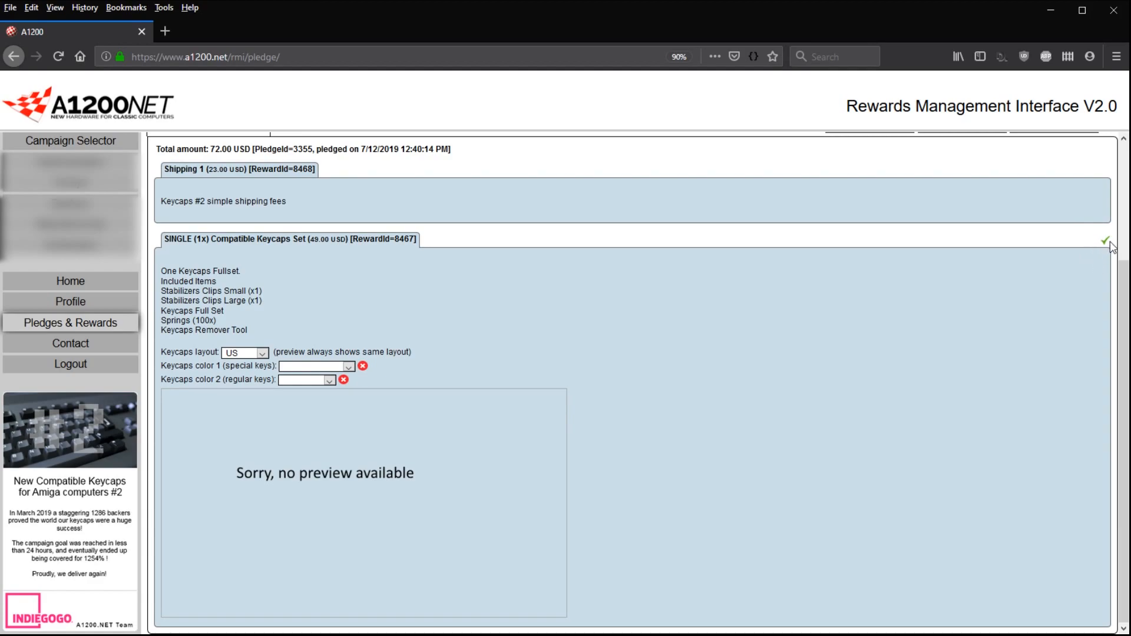
pyautogui.moveTo(245, 366)
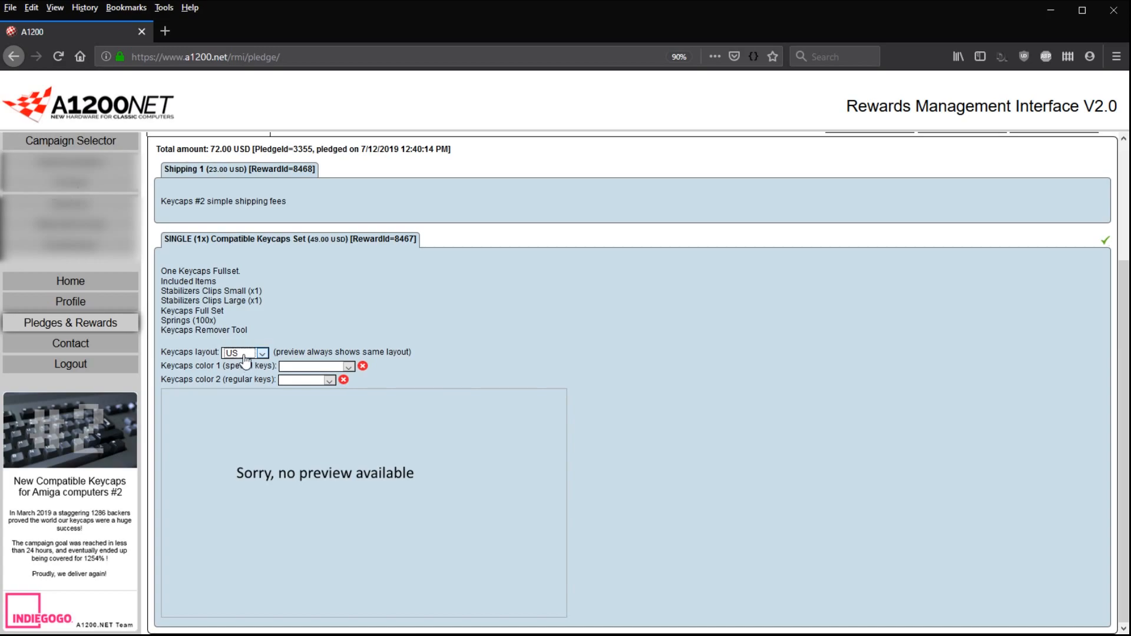
pyautogui.moveTo(242, 370)
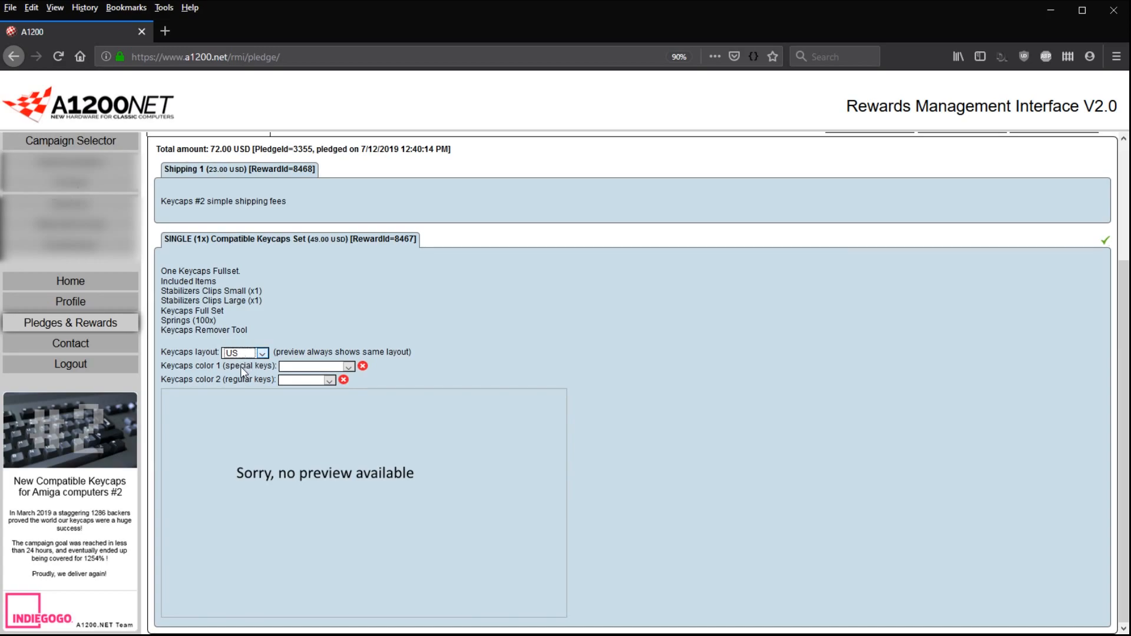
pyautogui.click(262, 353)
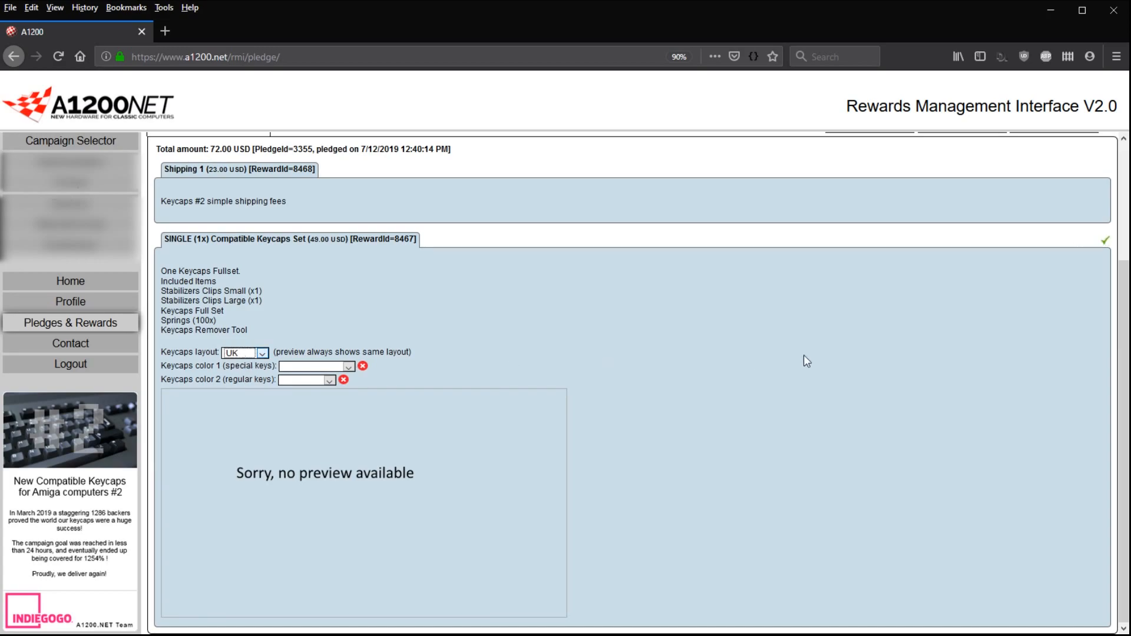
pyautogui.moveTo(1082, 254)
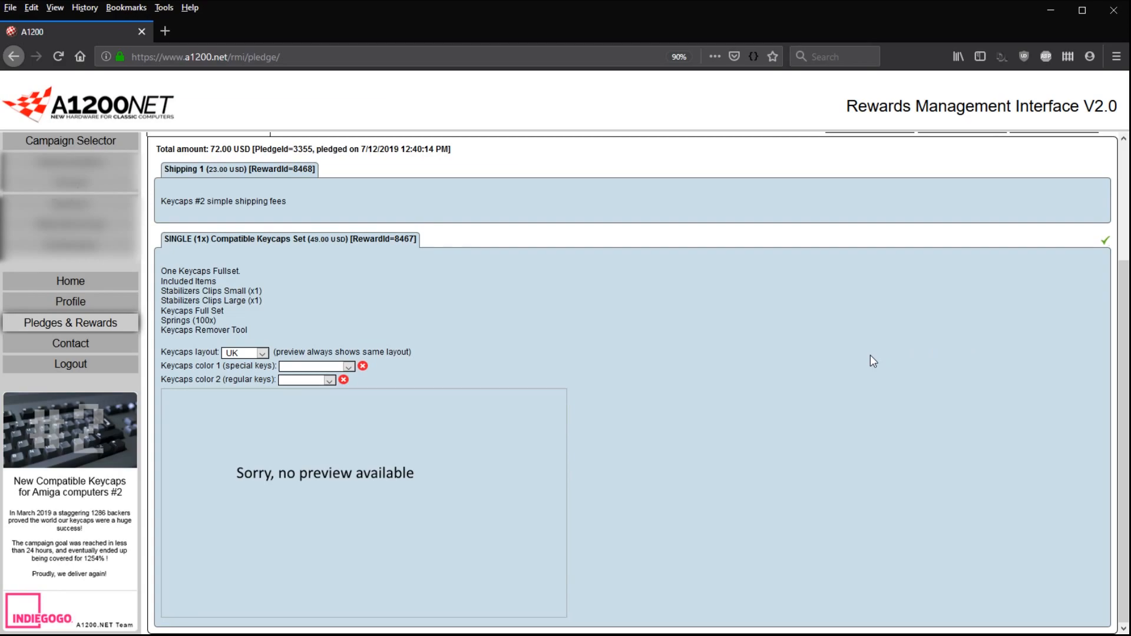
# Step: Choose Black for Keycaps color 1 and Red for color 2, bringing up the keyboard preview
pyautogui.click(348, 365)
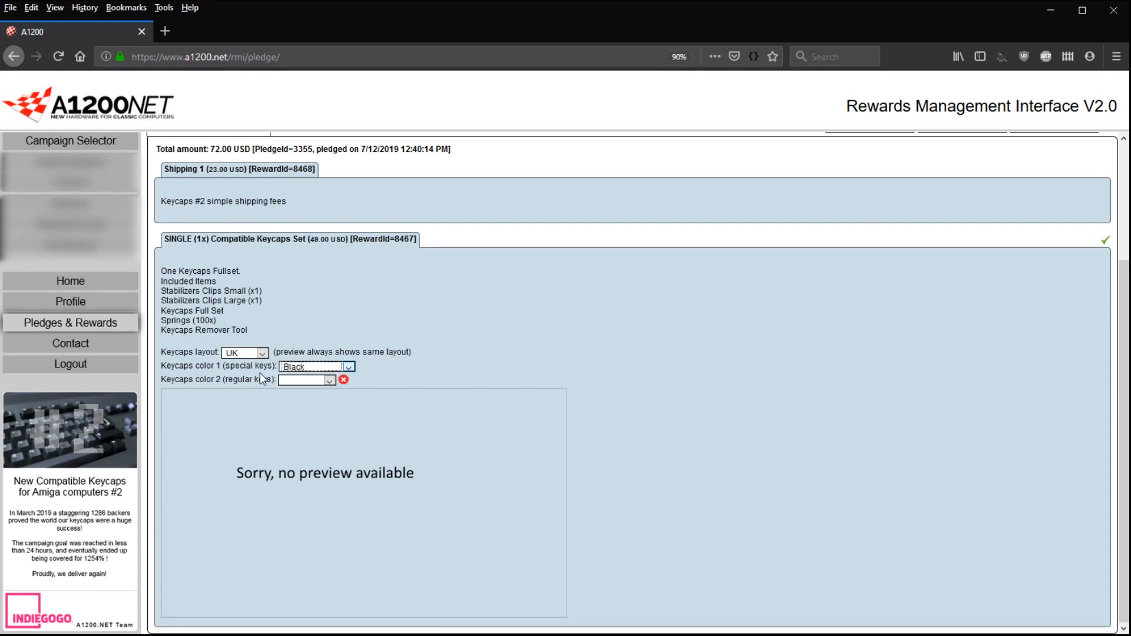
pyautogui.moveTo(253, 379)
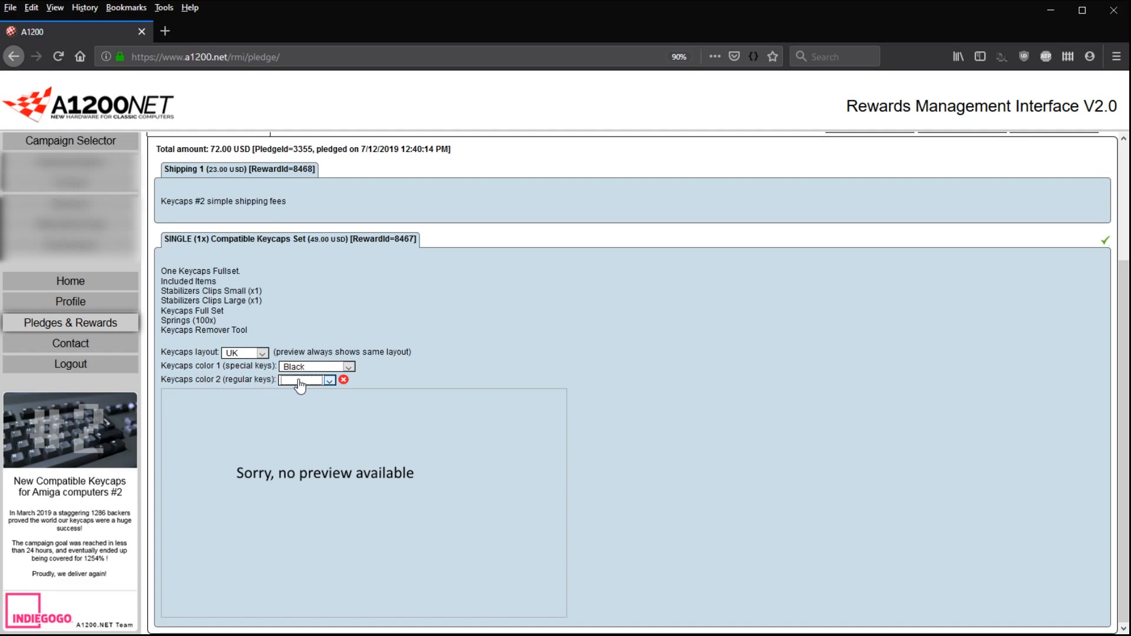
pyautogui.click(300, 380)
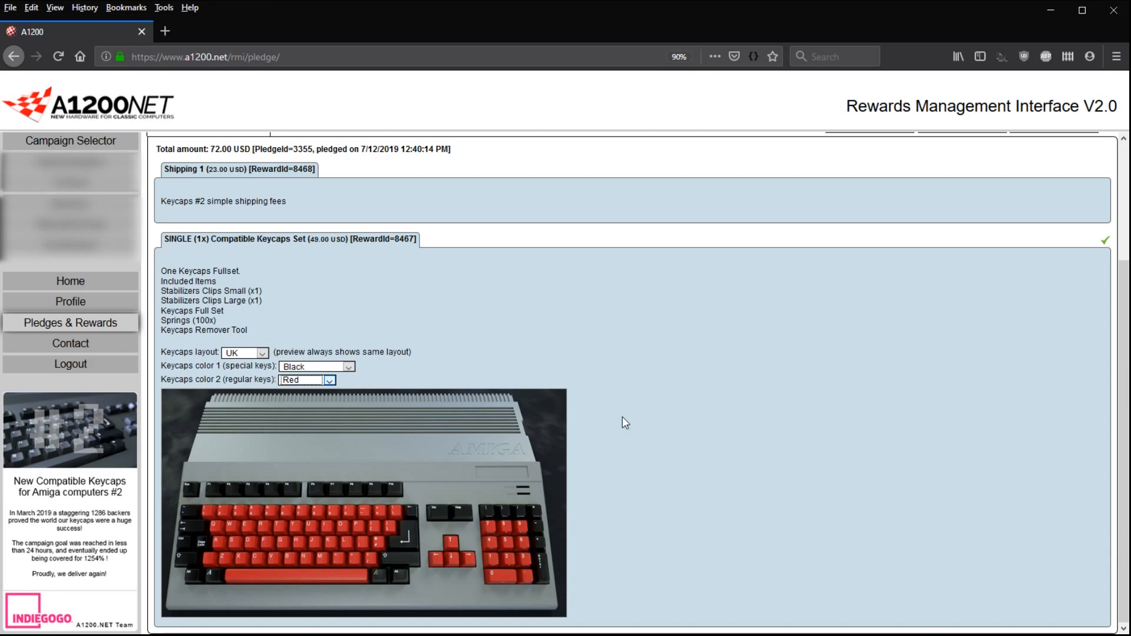
pyautogui.moveTo(580, 483)
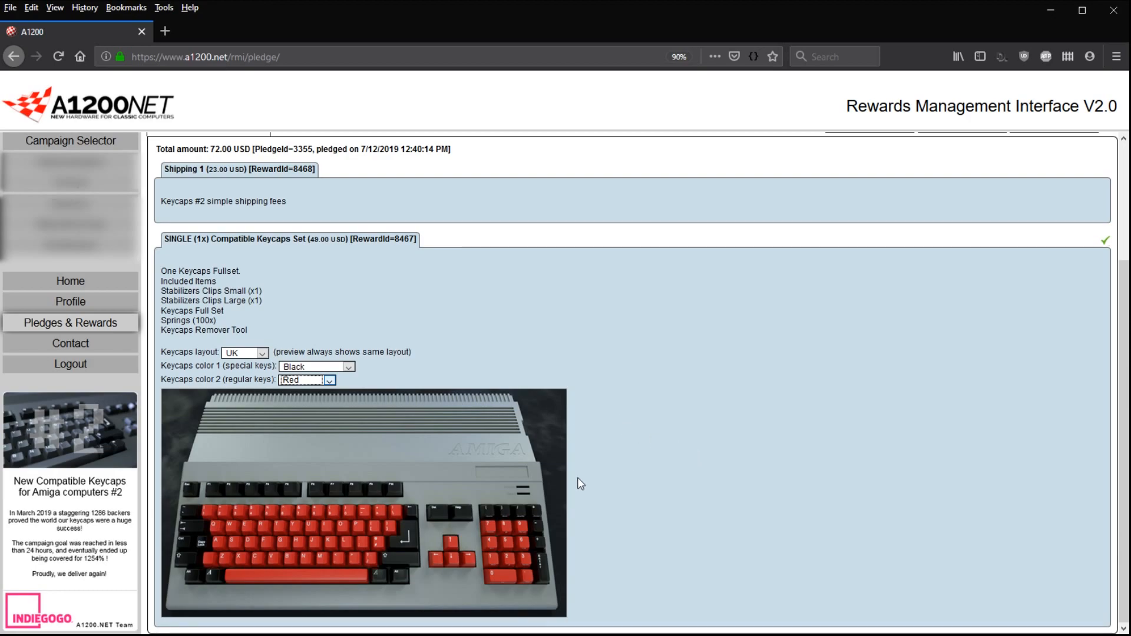
pyautogui.moveTo(673, 515)
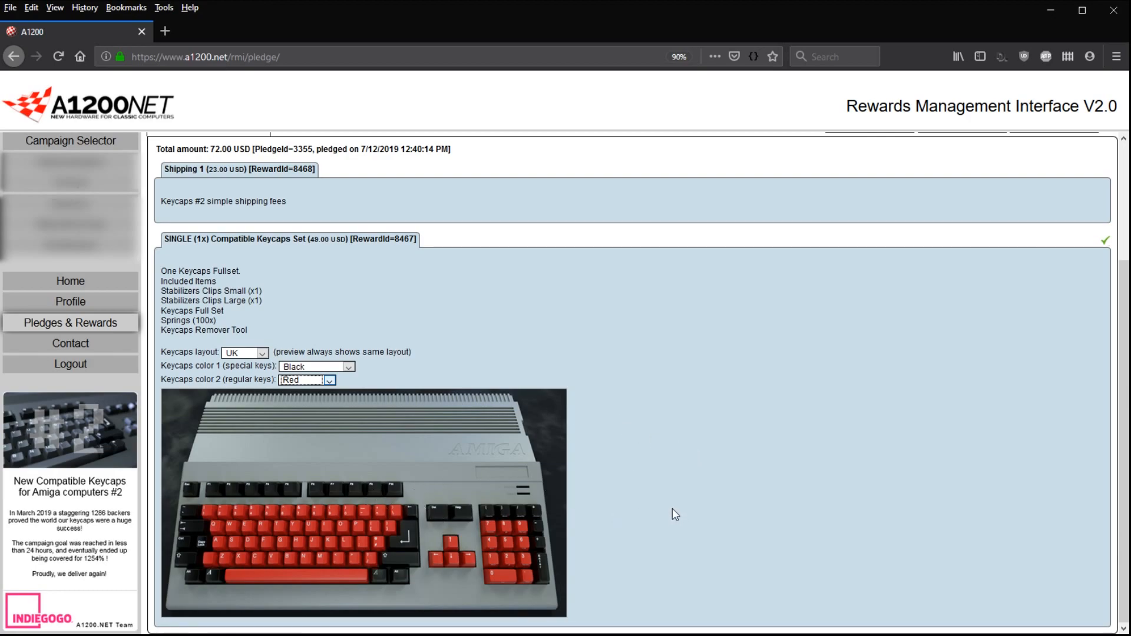
pyautogui.moveTo(677, 518)
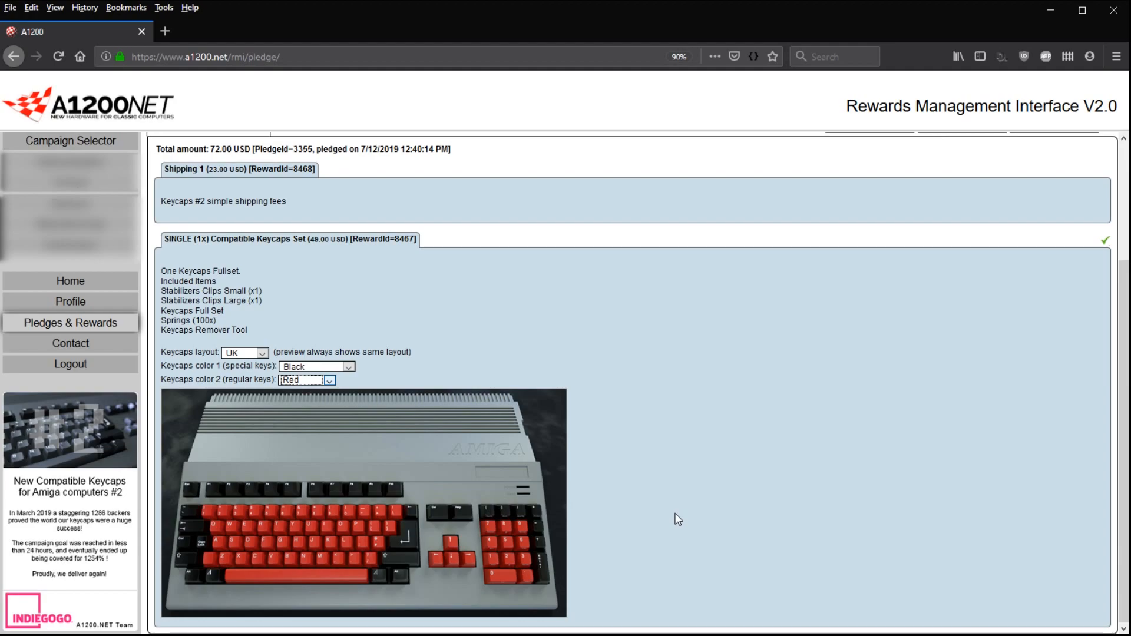
pyautogui.moveTo(668, 515)
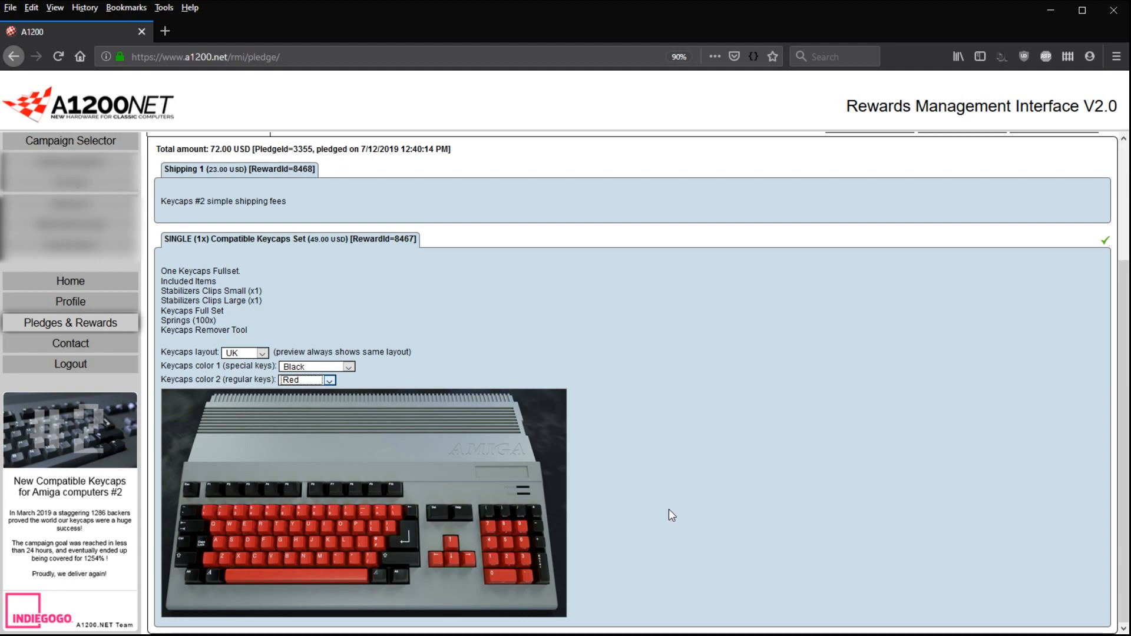
pyautogui.moveTo(566, 528)
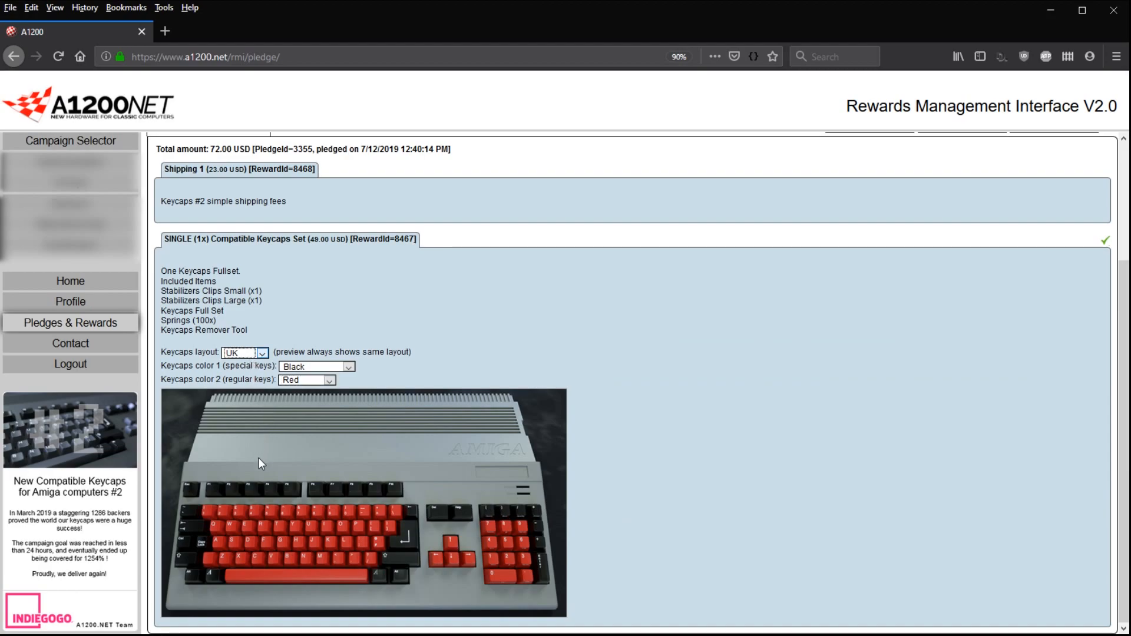
# Step: Set the layout to ES, try Orange, then settle on White special keys and Light blue regular keys
pyautogui.click(259, 353)
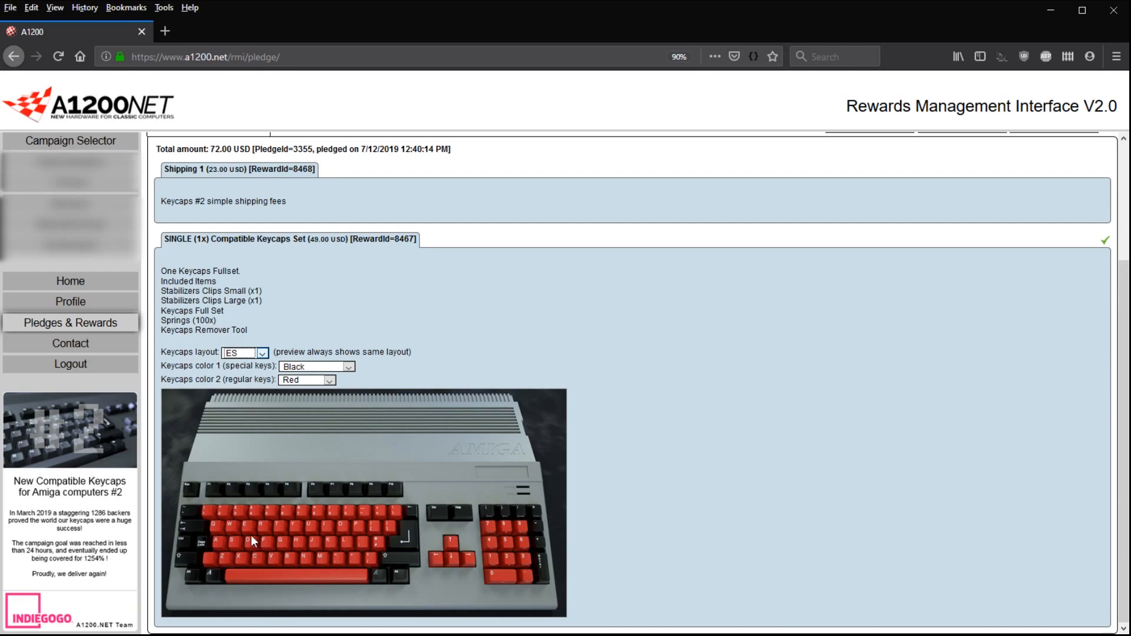
pyautogui.moveTo(227, 533)
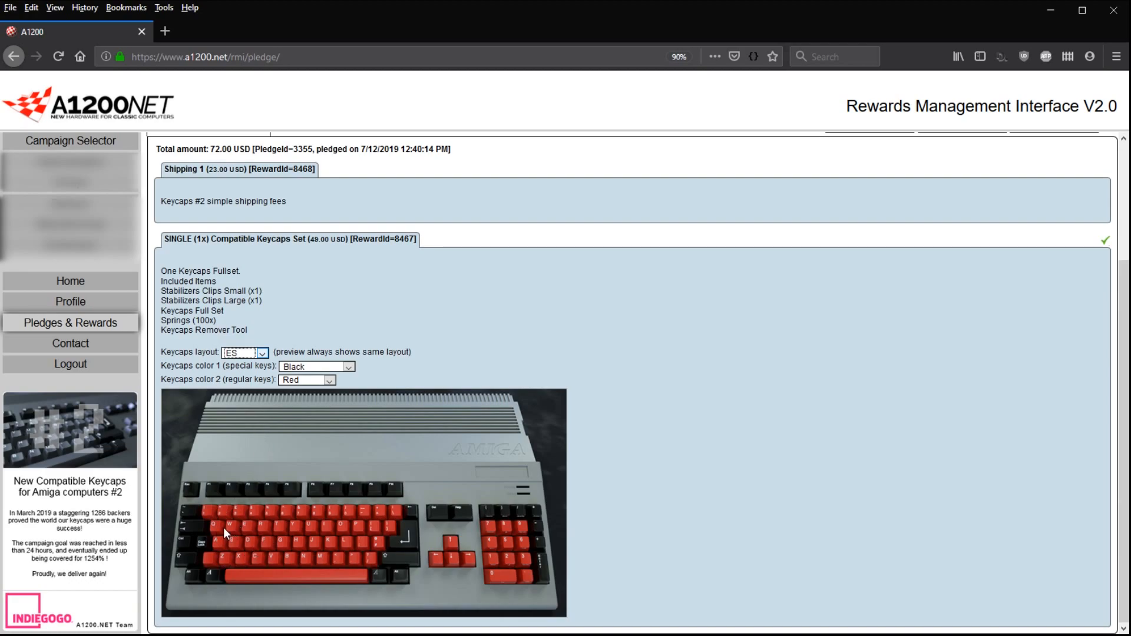
pyautogui.moveTo(360, 565)
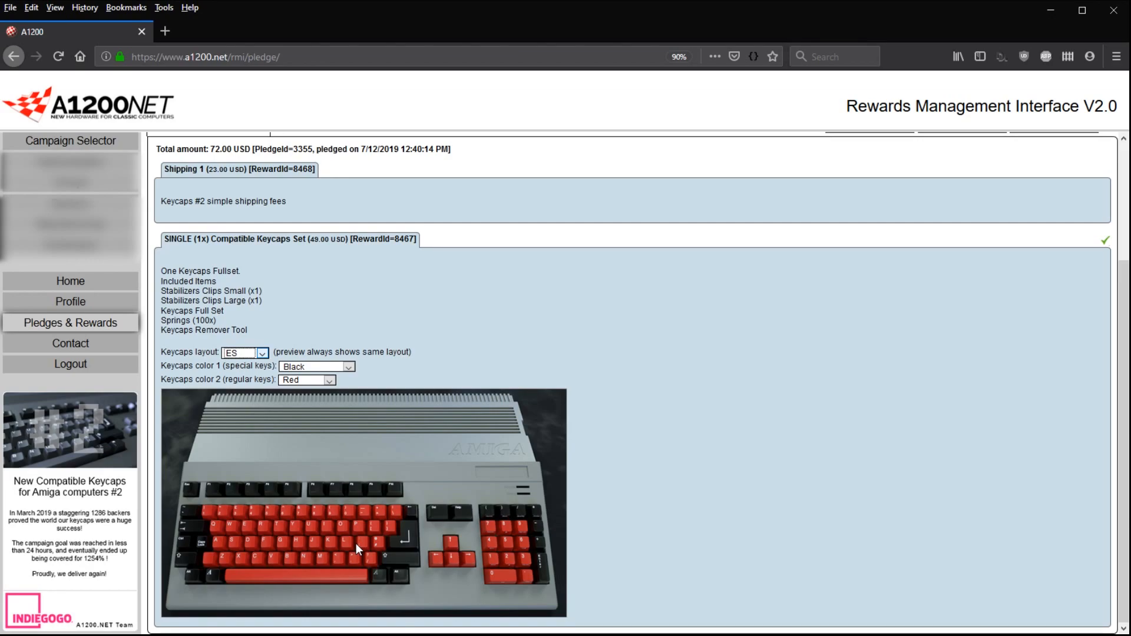
pyautogui.moveTo(335, 591)
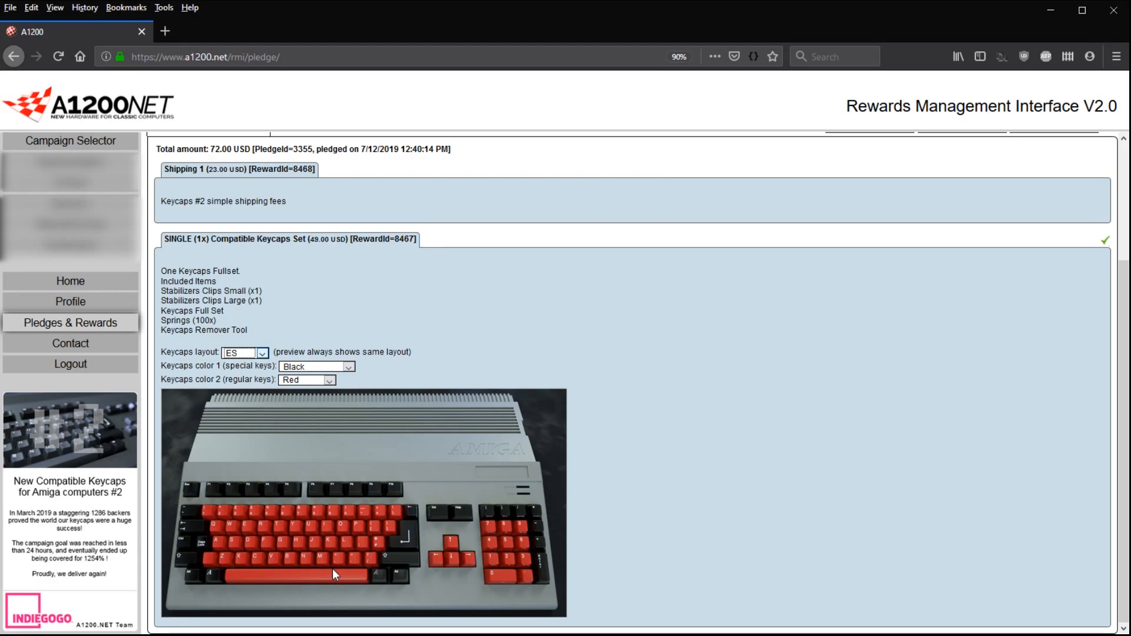
pyautogui.moveTo(323, 531)
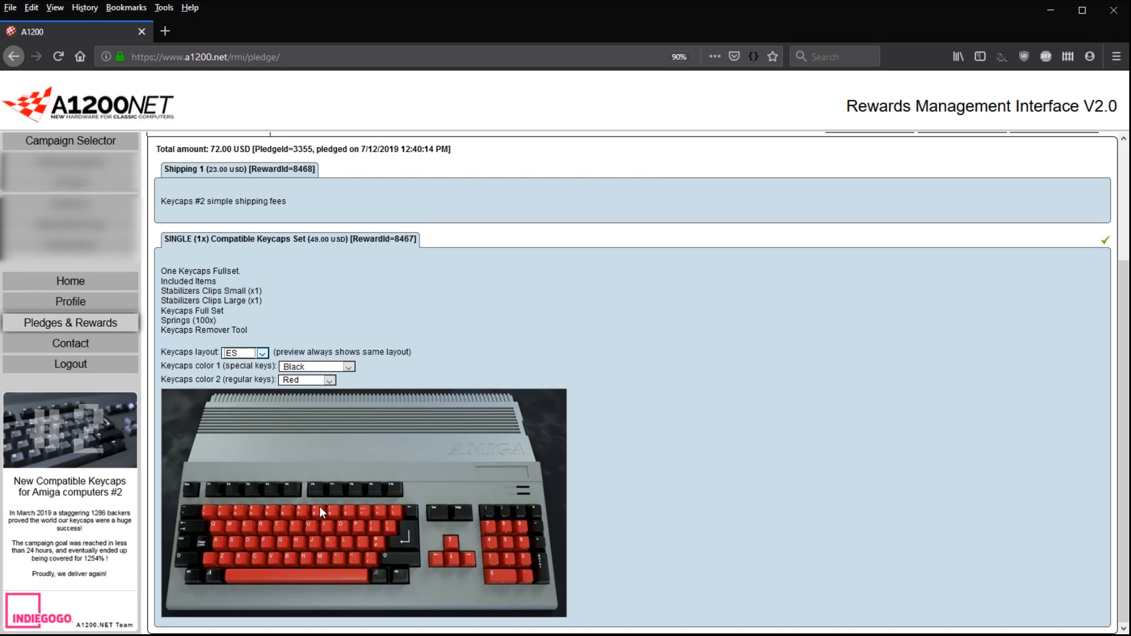
pyautogui.moveTo(347, 517)
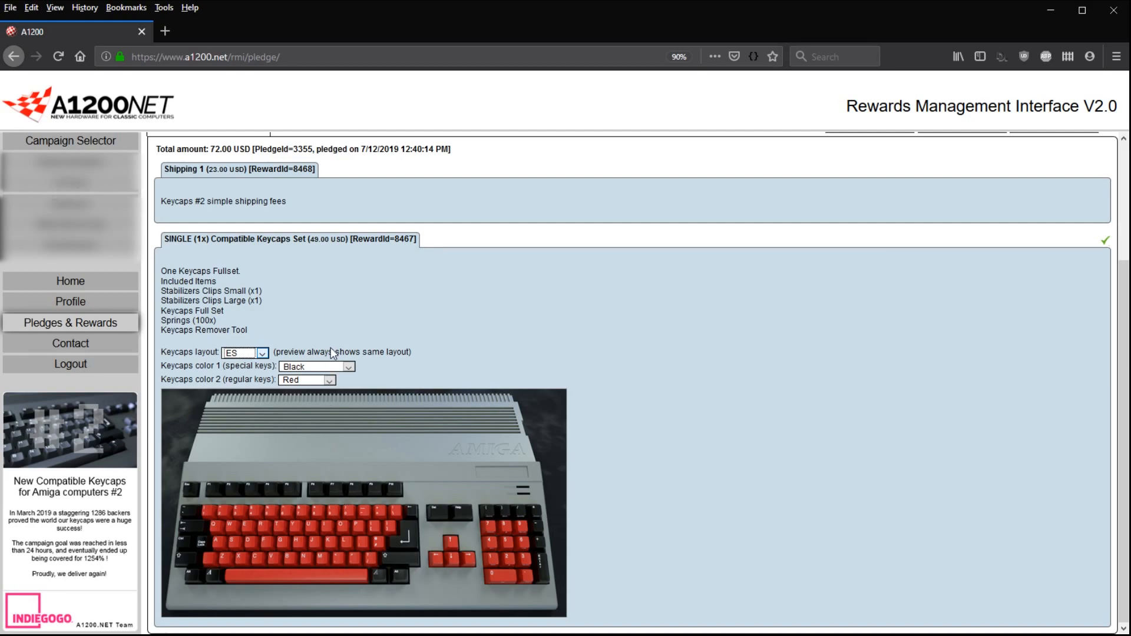
pyautogui.click(347, 367)
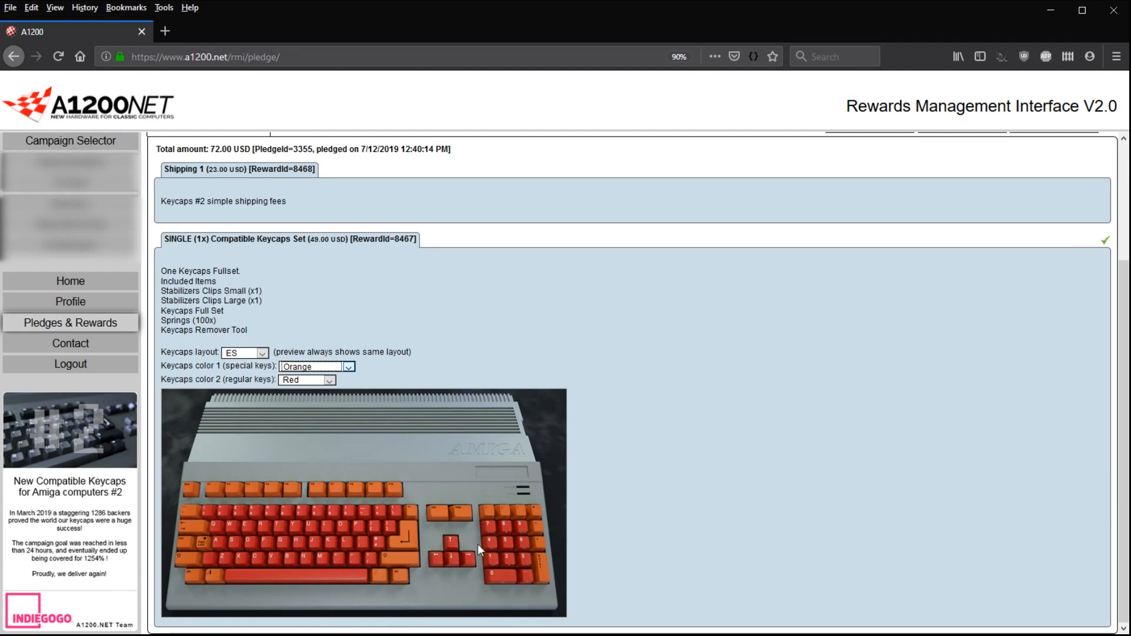
pyautogui.moveTo(457, 577)
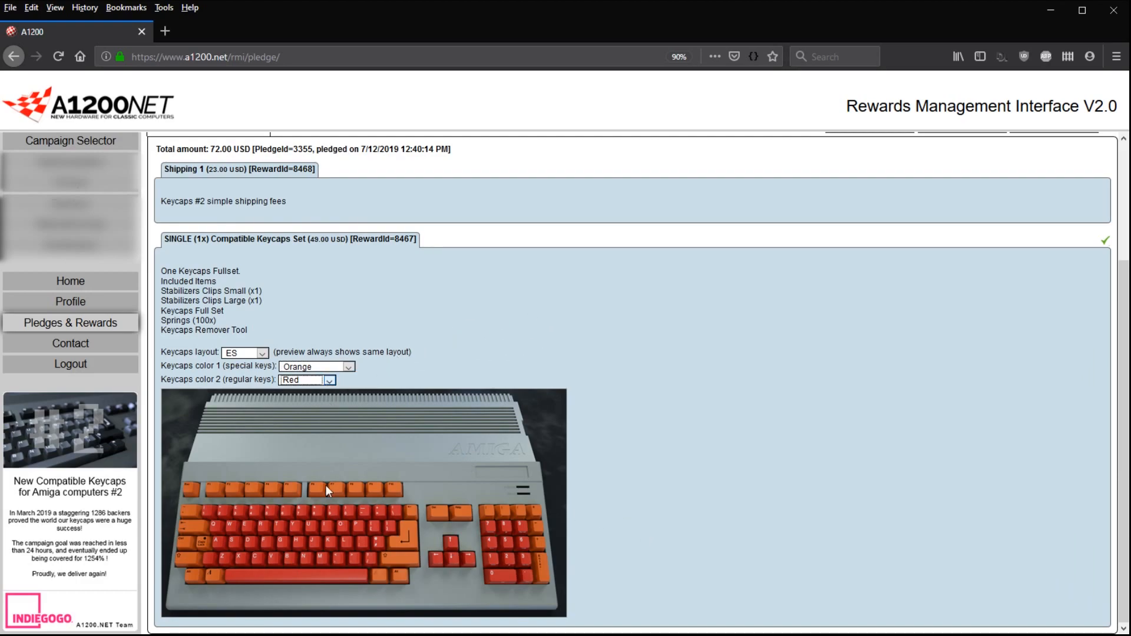
pyautogui.click(328, 379)
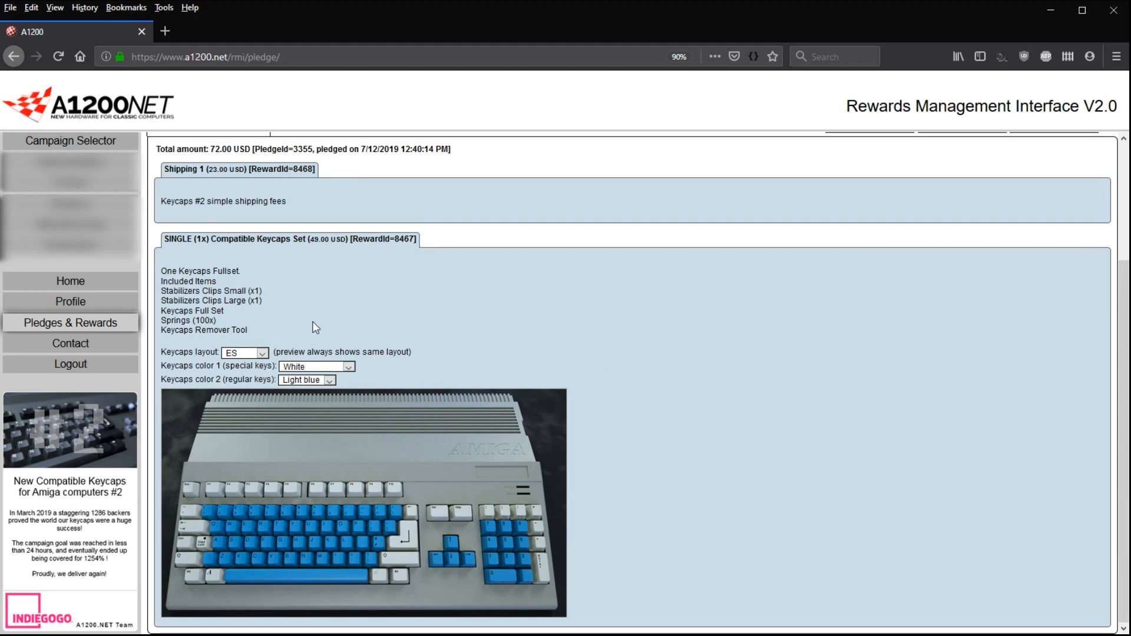
# Step: View the Contact page without using the form, then go back to Home
pyautogui.click(71, 344)
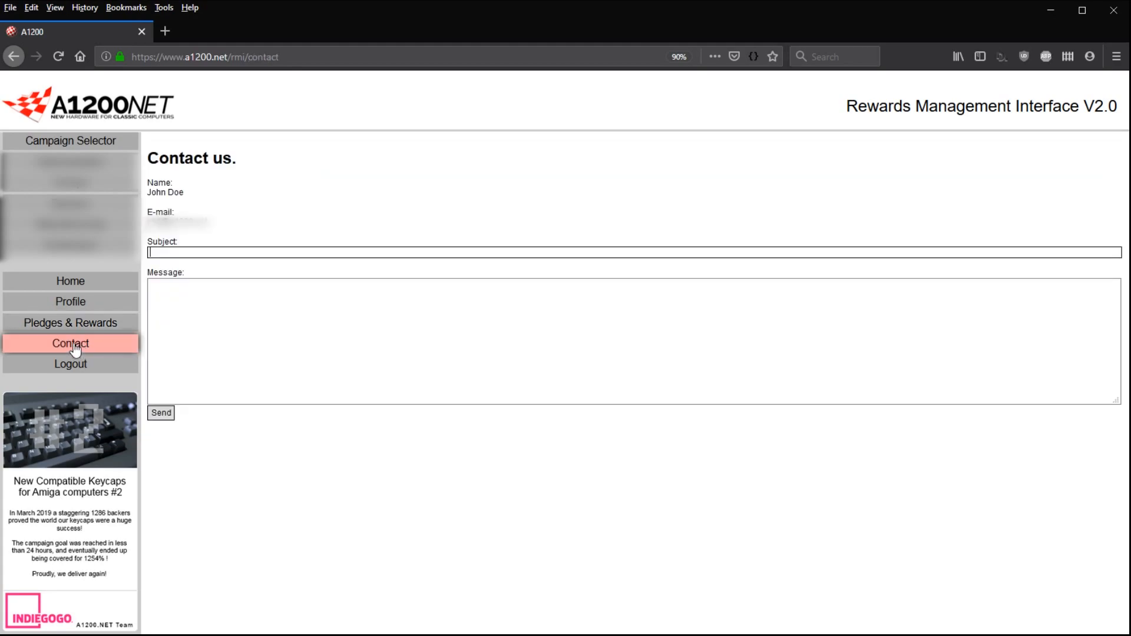
pyautogui.moveTo(180, 277)
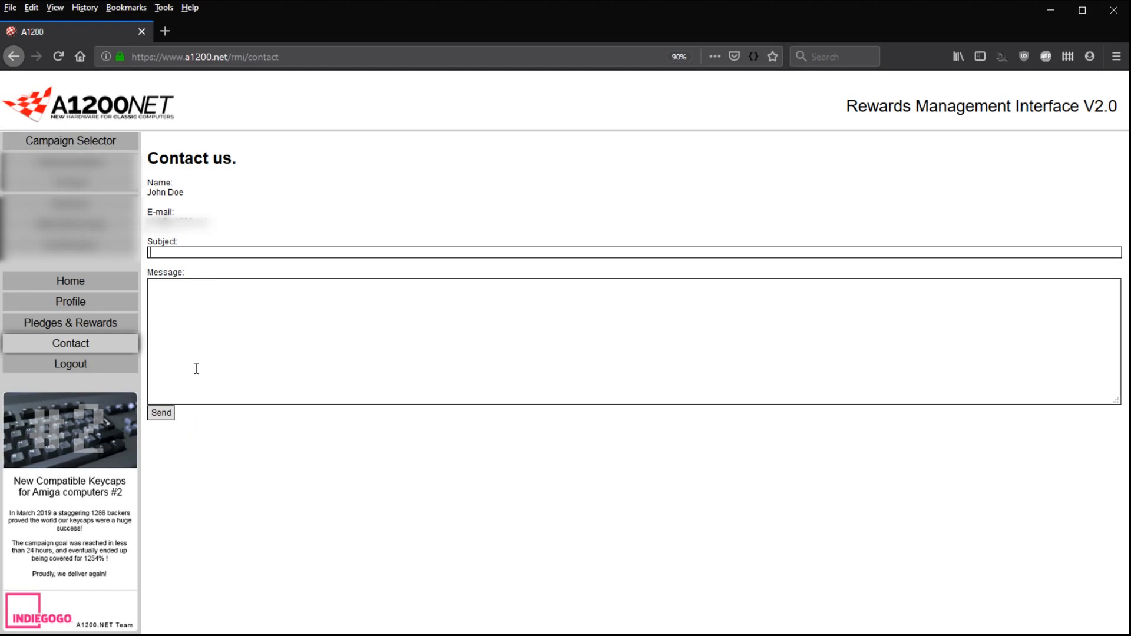
pyautogui.click(70, 280)
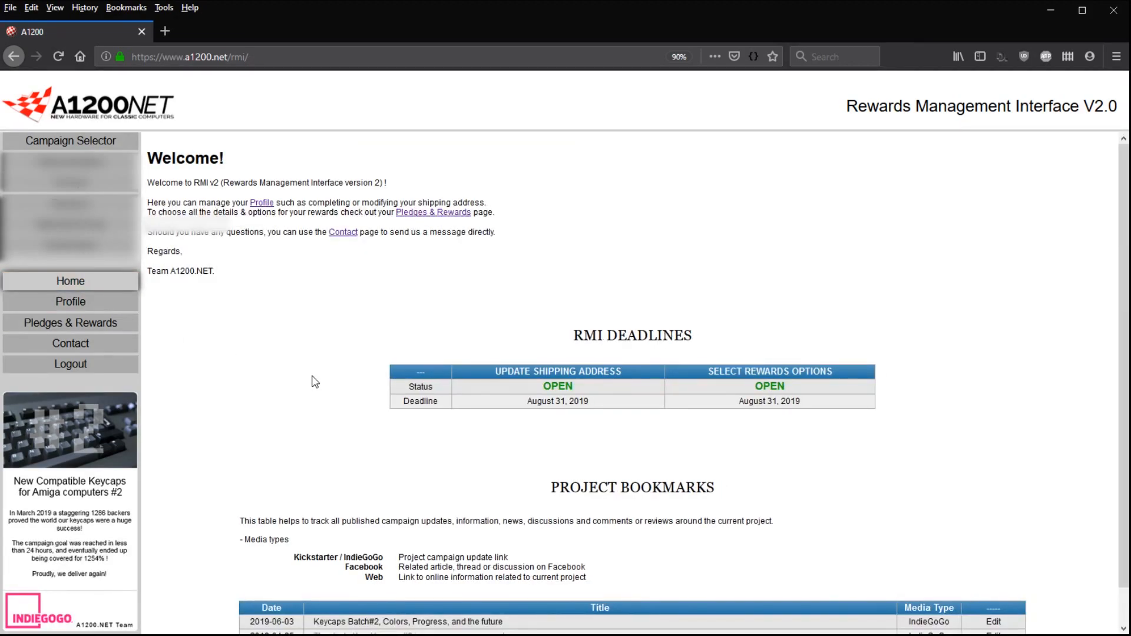
pyautogui.scroll(-3)
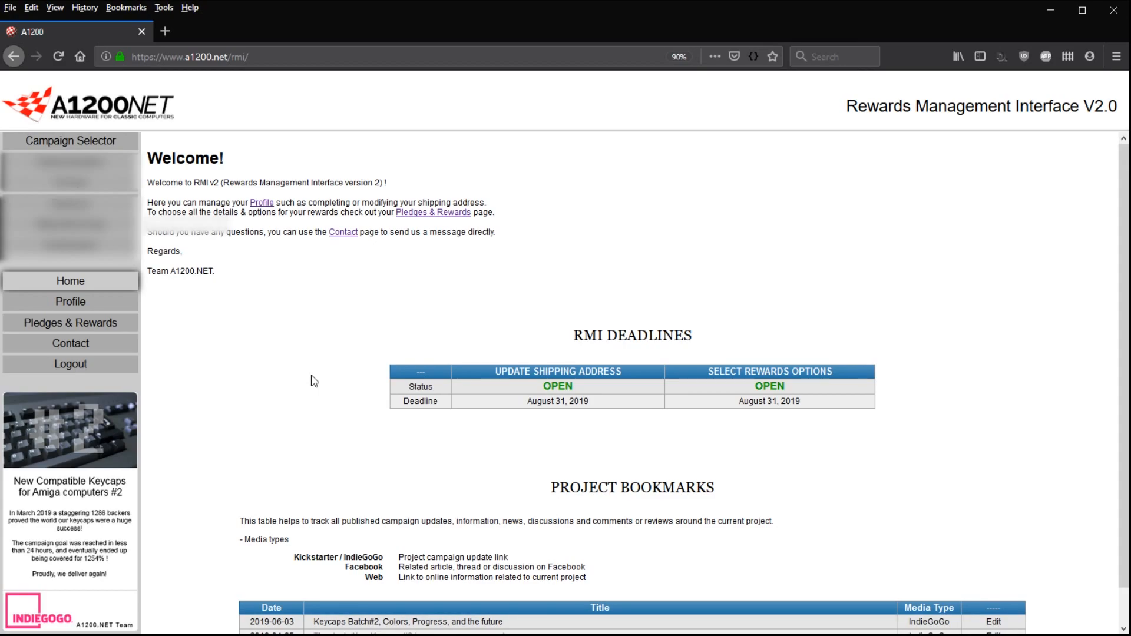
pyautogui.moveTo(187, 413)
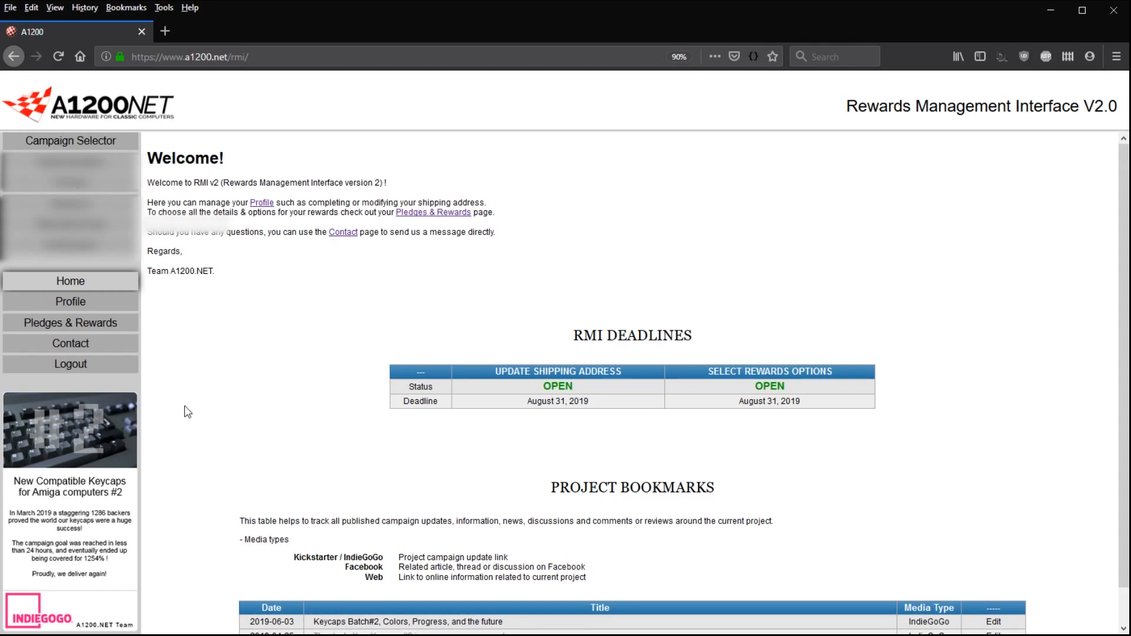